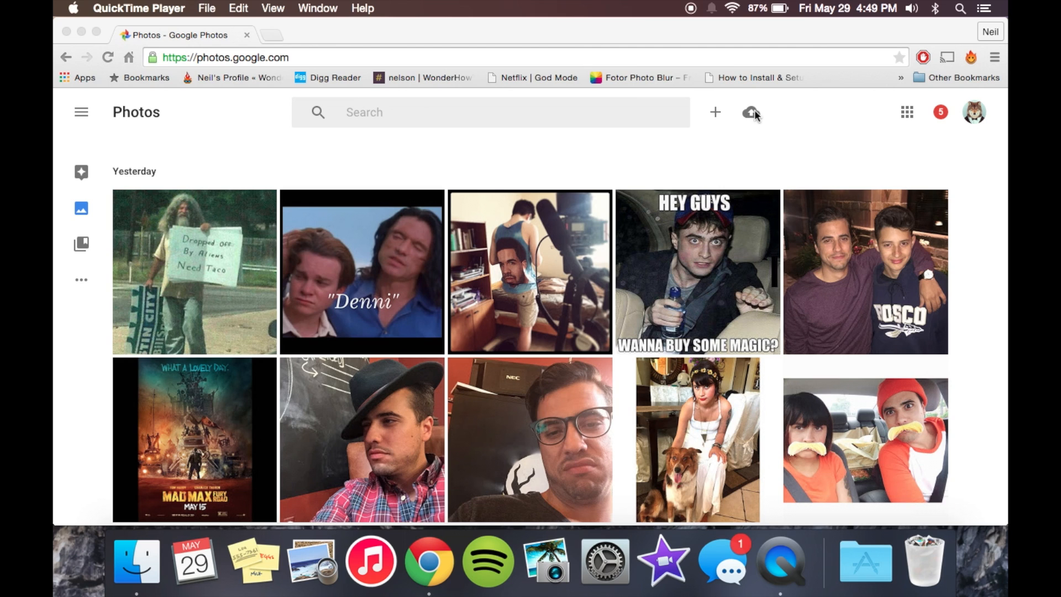
mouse_move(757, 116)
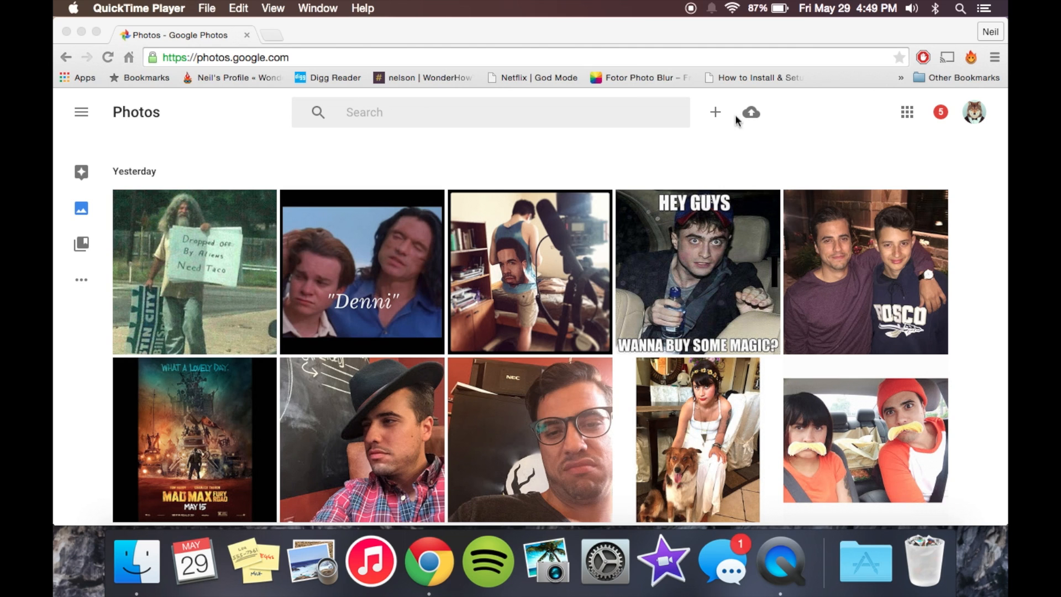
mouse_move(735, 130)
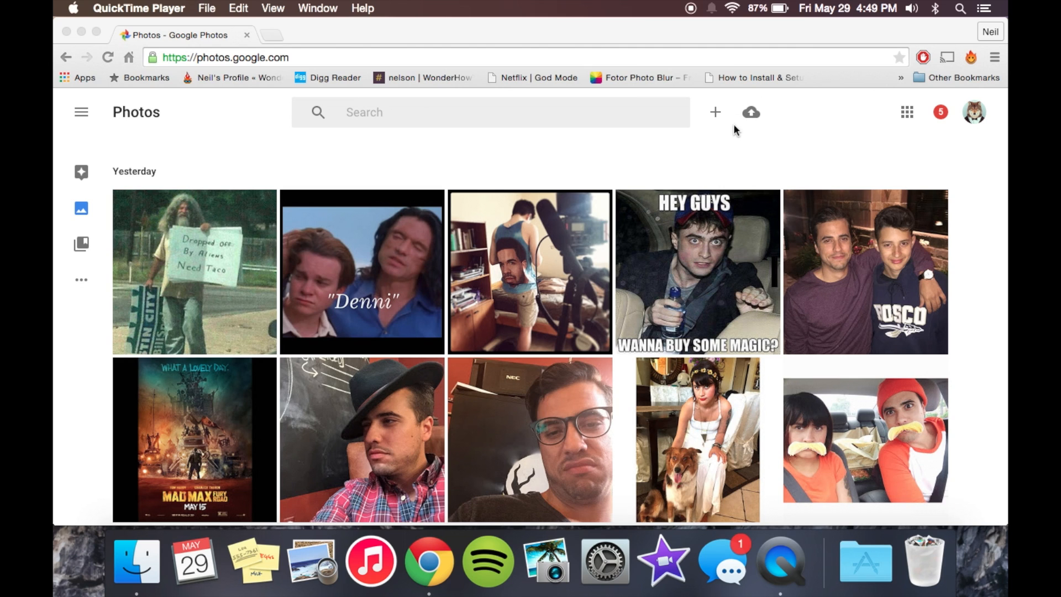
mouse_move(775, 115)
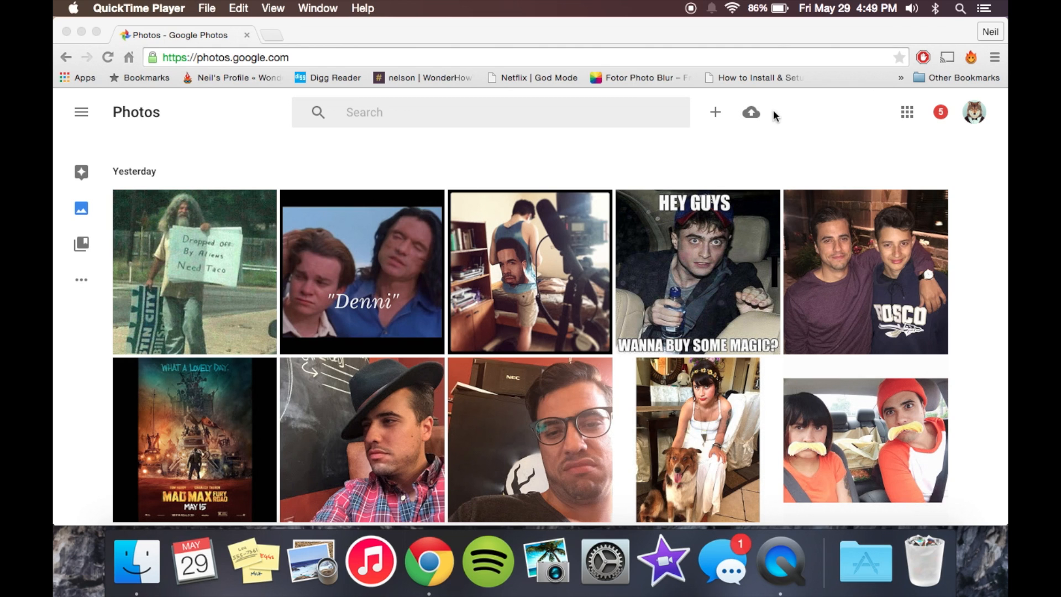
mouse_move(737, 93)
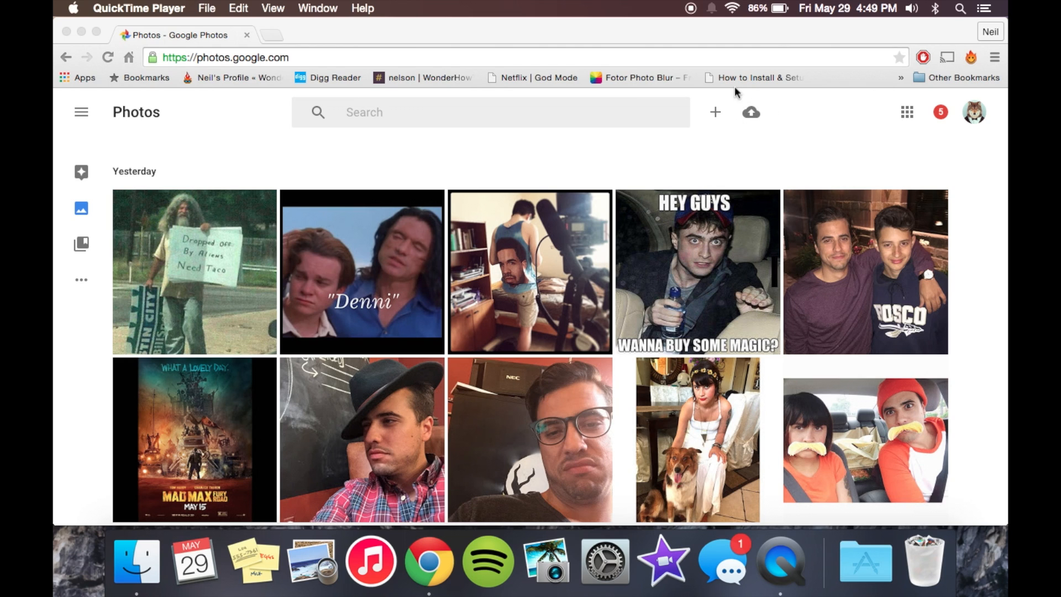
mouse_move(754, 140)
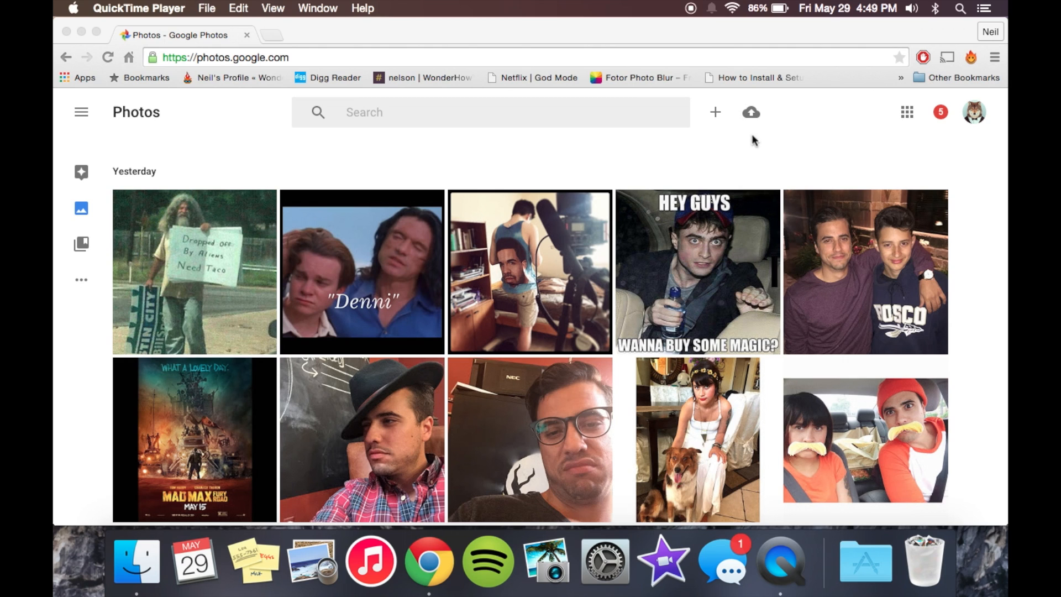
mouse_move(751, 114)
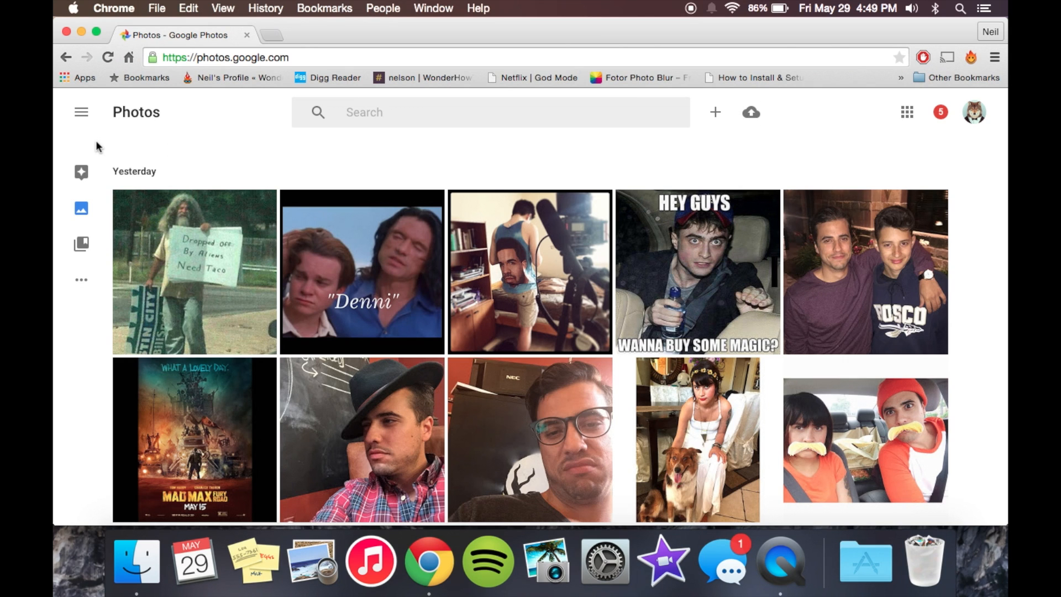
mouse_move(403, 115)
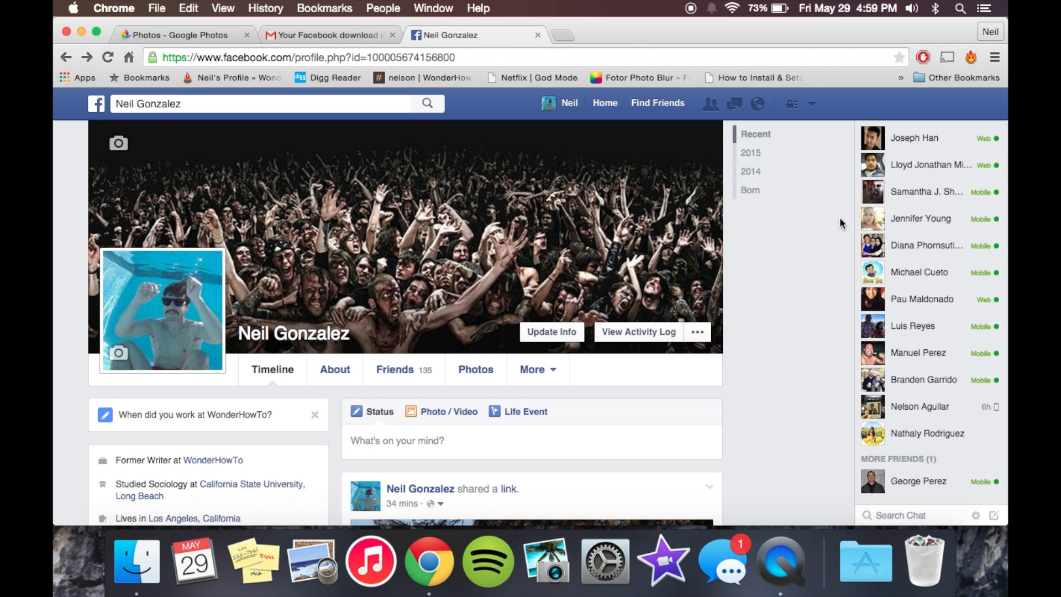
Open Facebook's General Account Settings page from the blue-bar account menu.
click(790, 103)
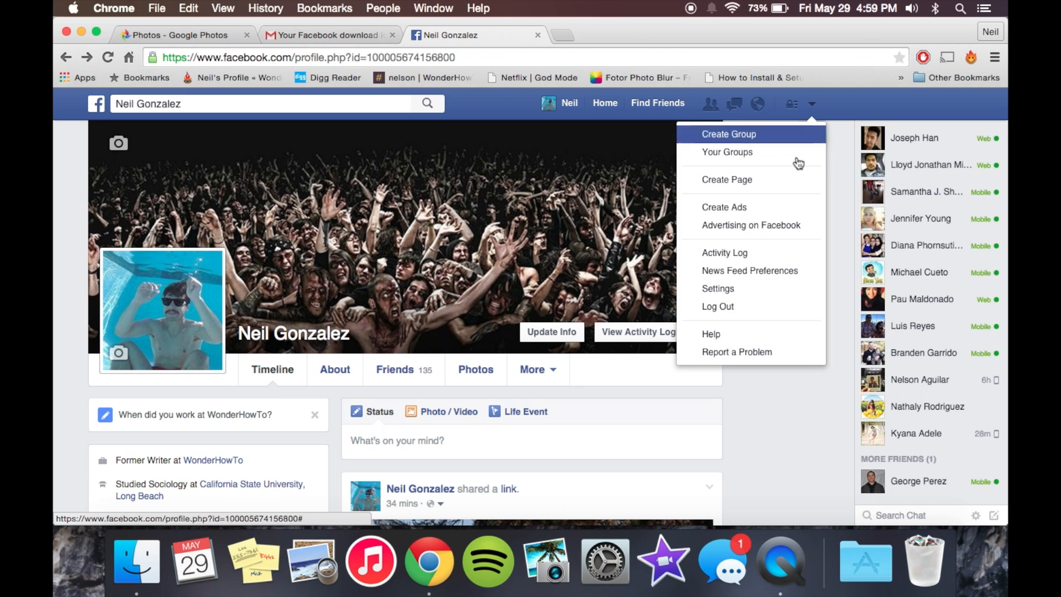
click(717, 288)
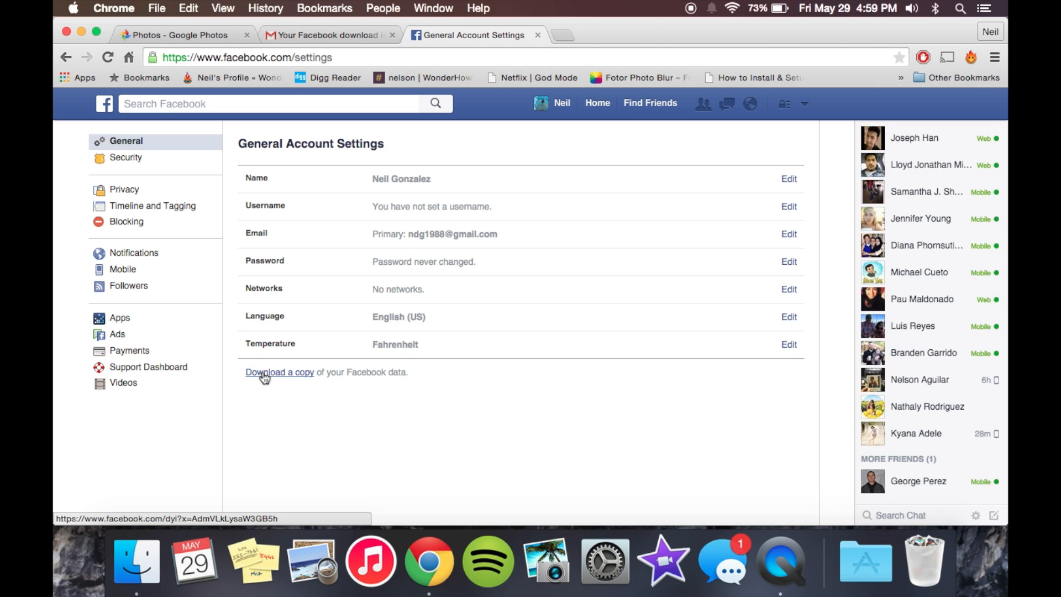
mouse_move(284, 378)
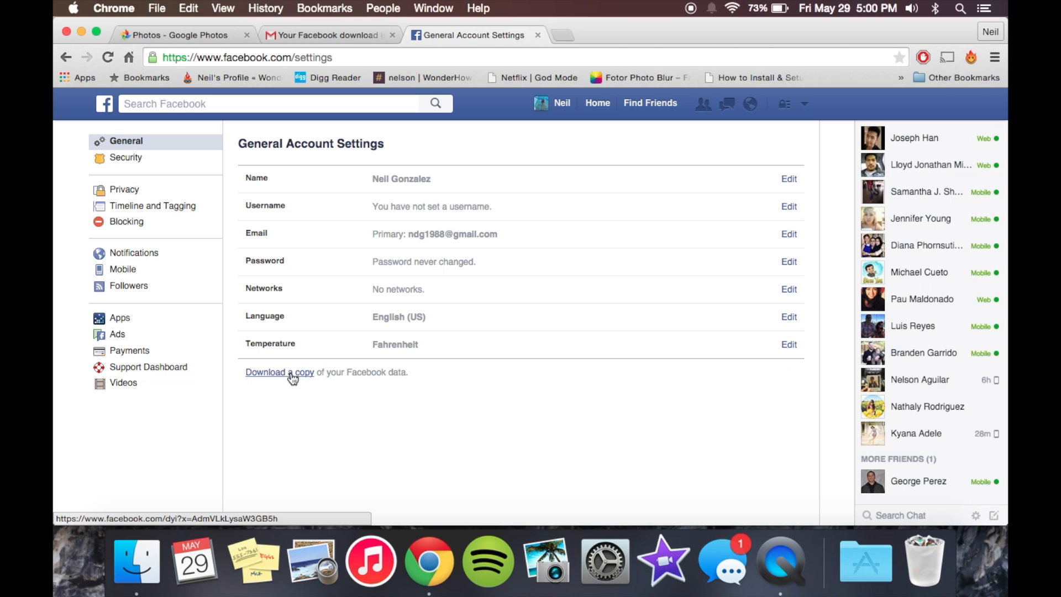
mouse_move(270, 376)
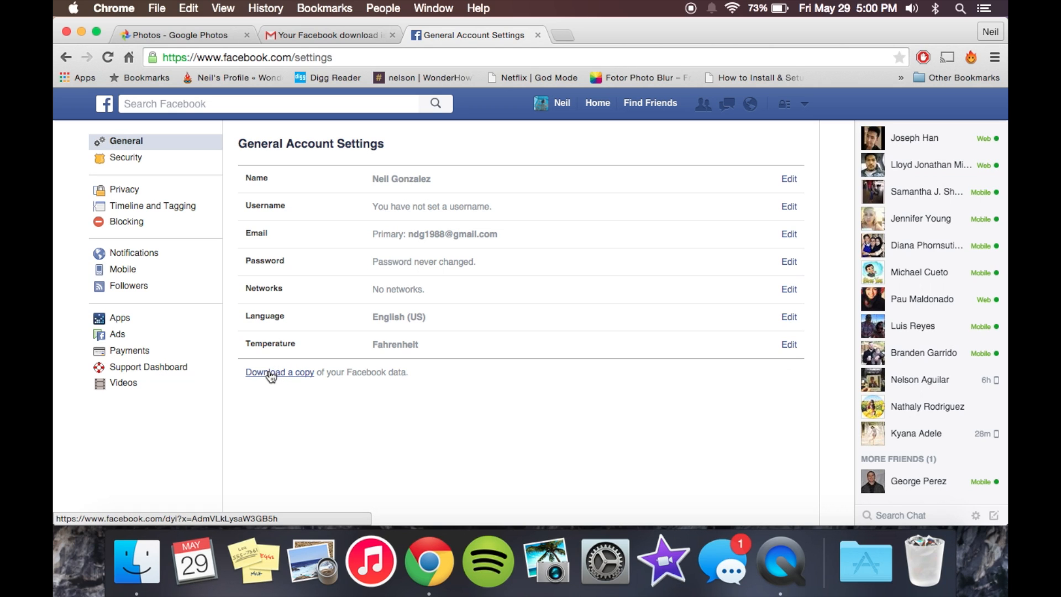
mouse_move(289, 376)
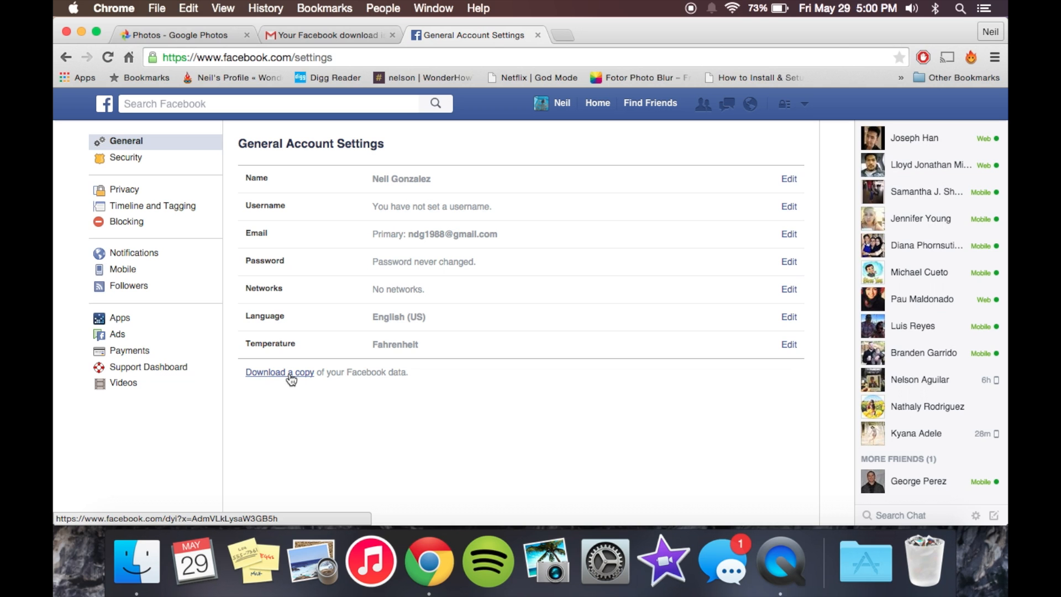
Request the Facebook archive via 'Download a copy' and Download Archive, resubmitting the password.
click(278, 371)
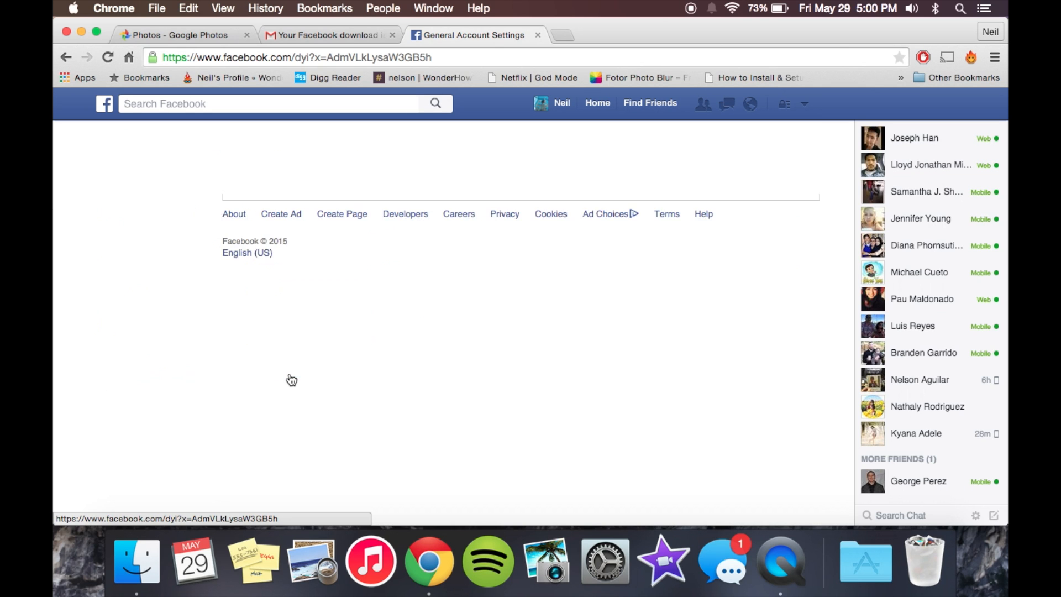
click(344, 286)
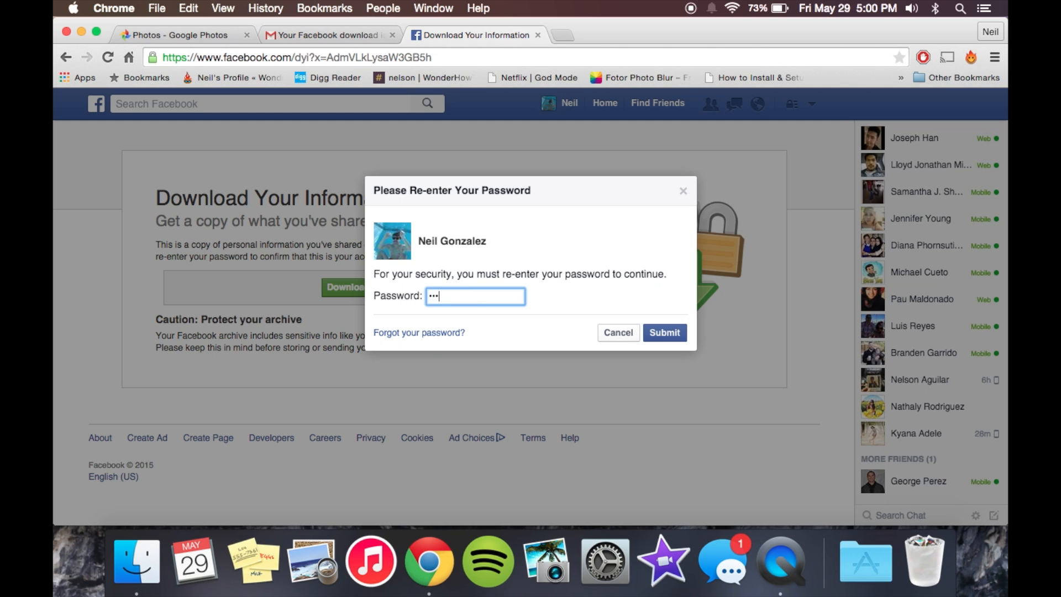
click(664, 332)
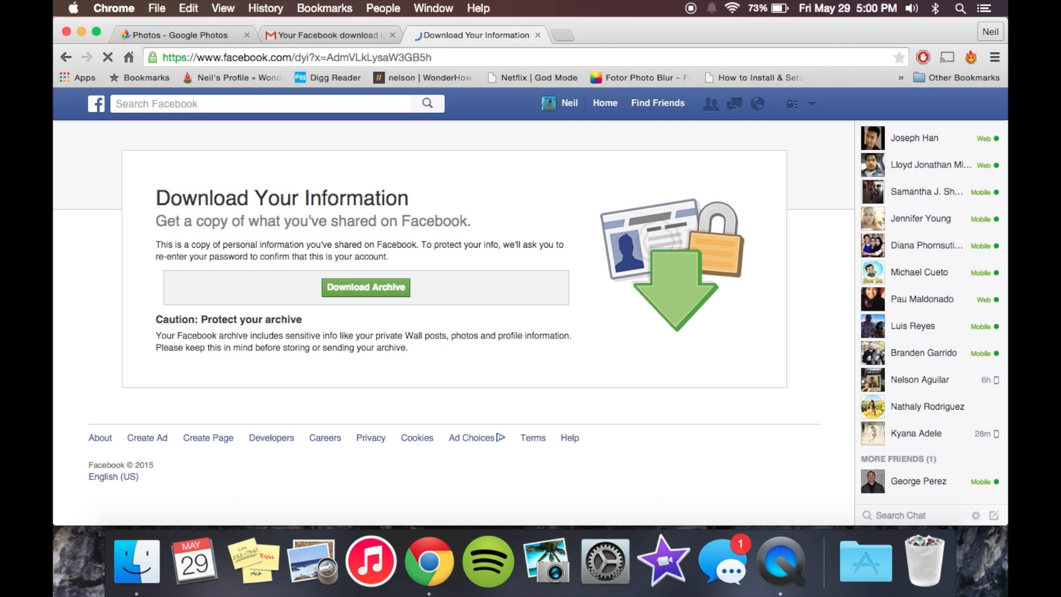
mouse_move(430, 560)
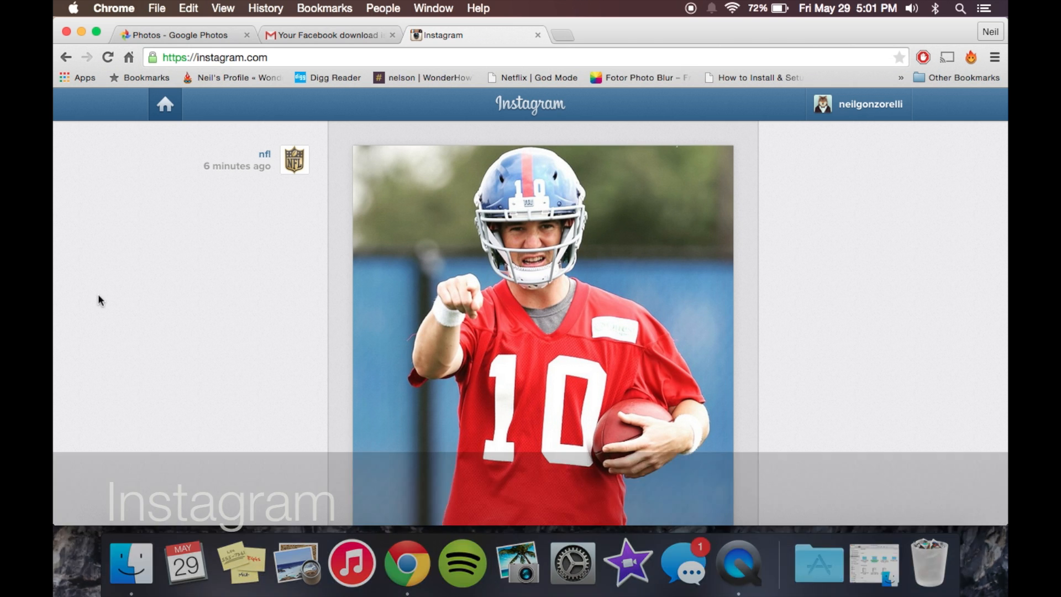
View your own Instagram profile grid, then start a blank new tab.
click(872, 104)
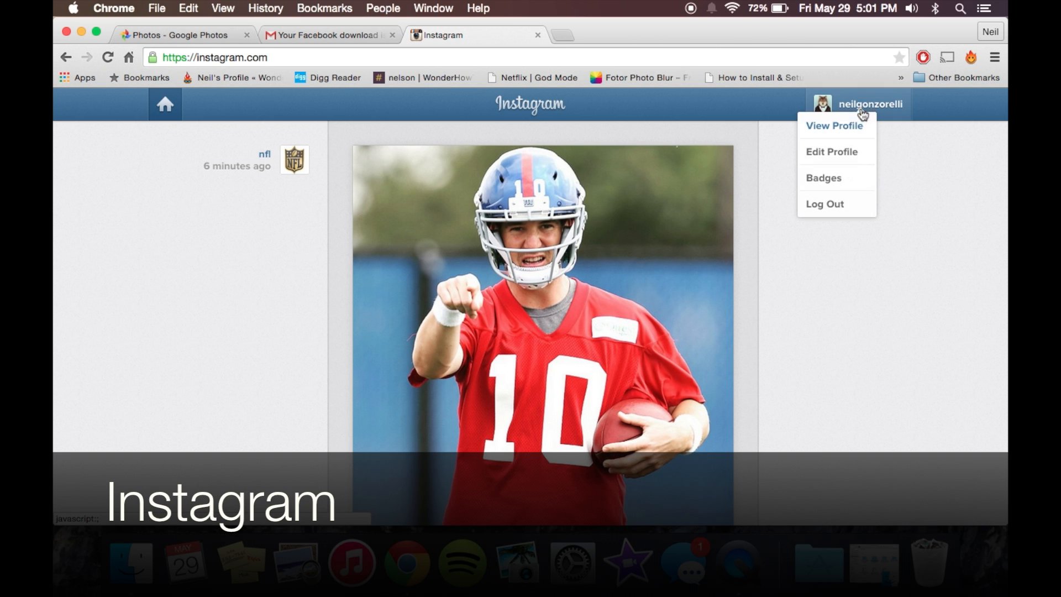
click(834, 126)
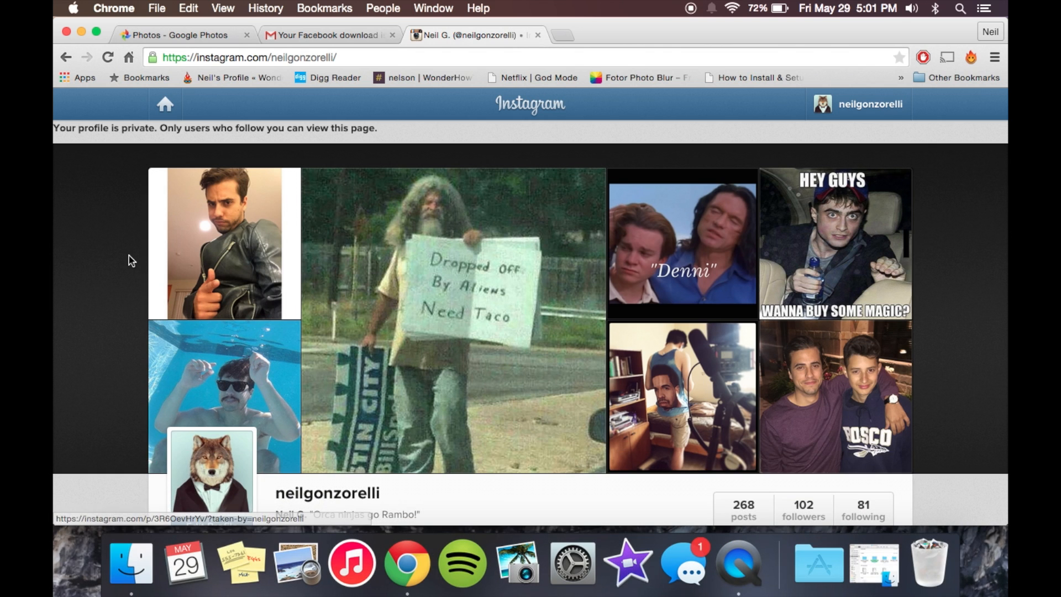
scroll(down, 3)
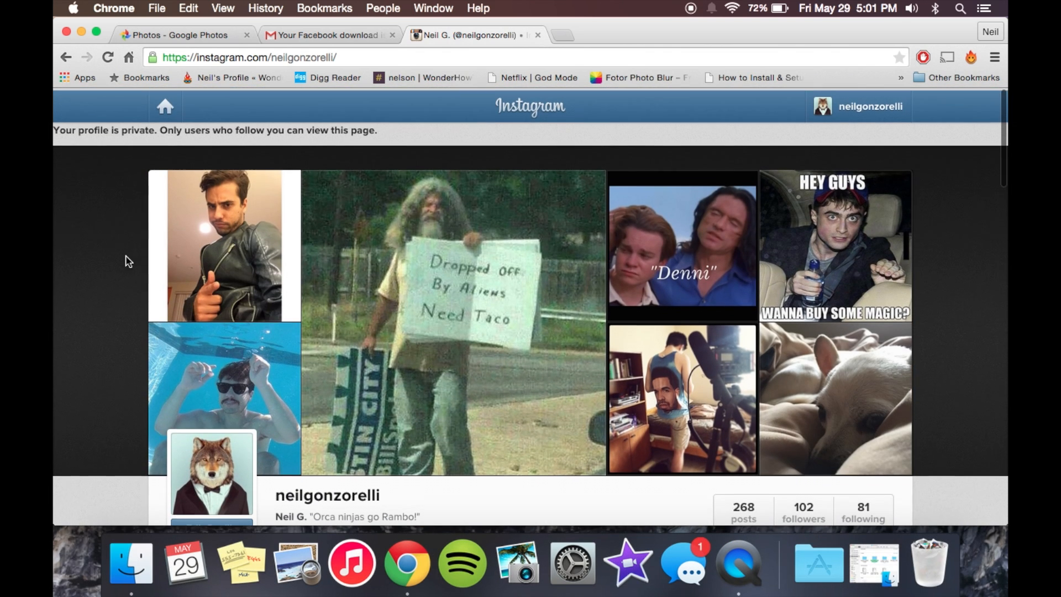
click(573, 34)
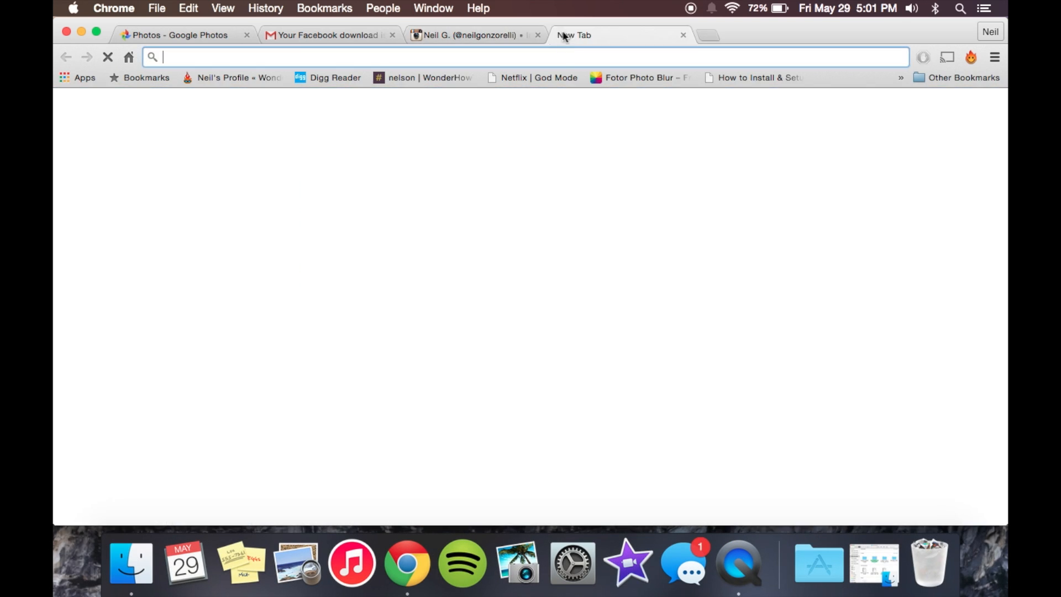
Load downgram.com in the new tab to fetch Instagram photos.
text(downgram.com)
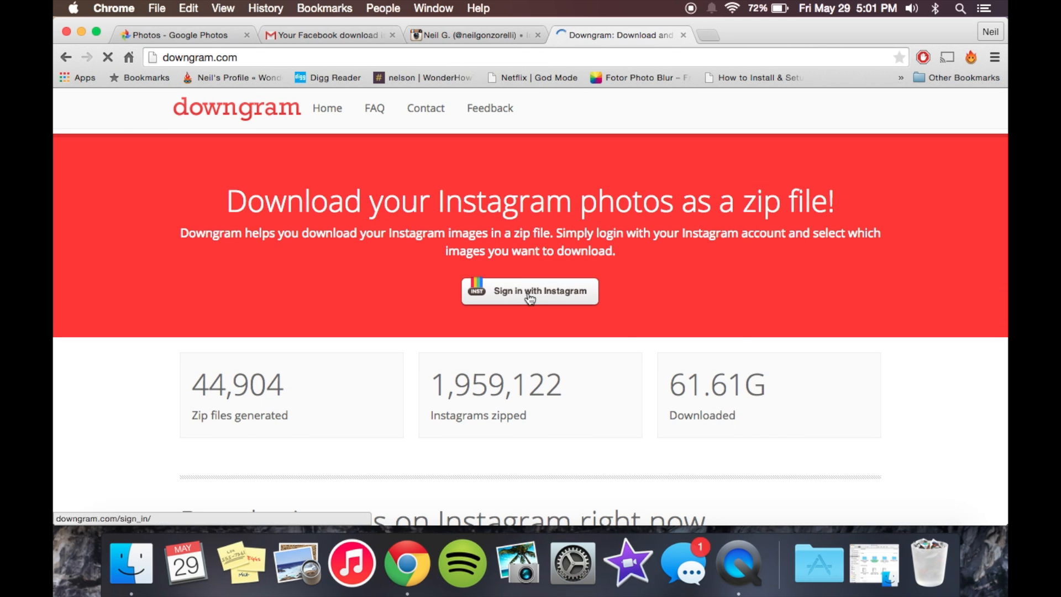
click(529, 291)
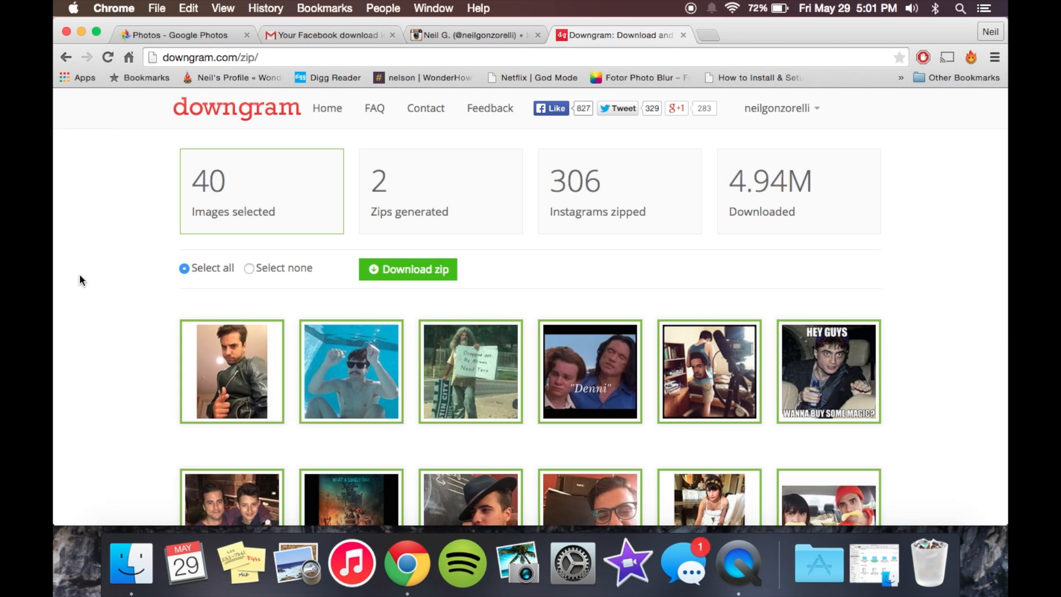
Load more Instagram photos onto the Downgram page.
scroll(down, 3)
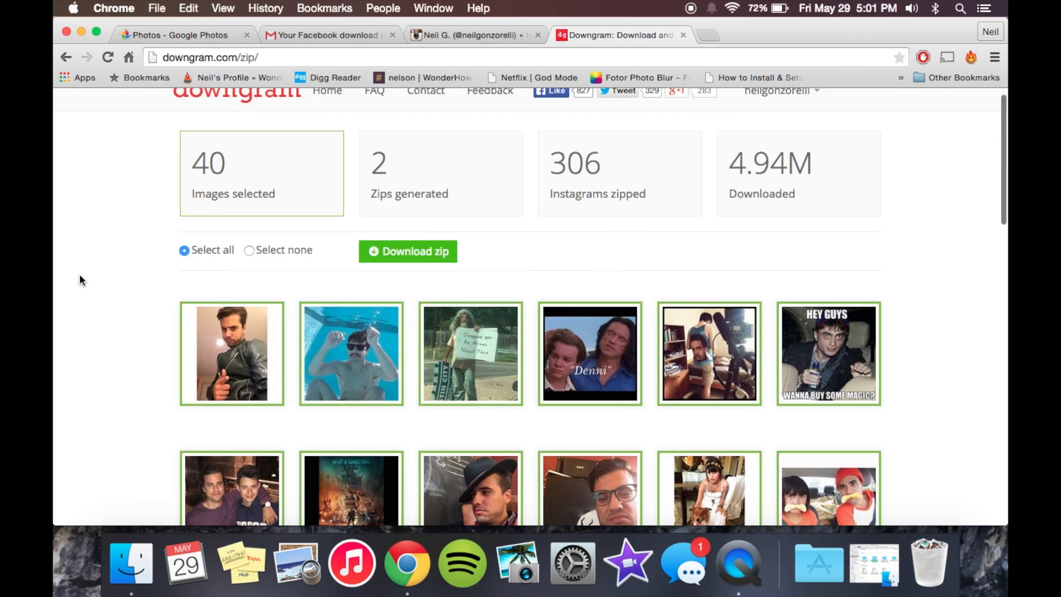
mouse_move(253, 255)
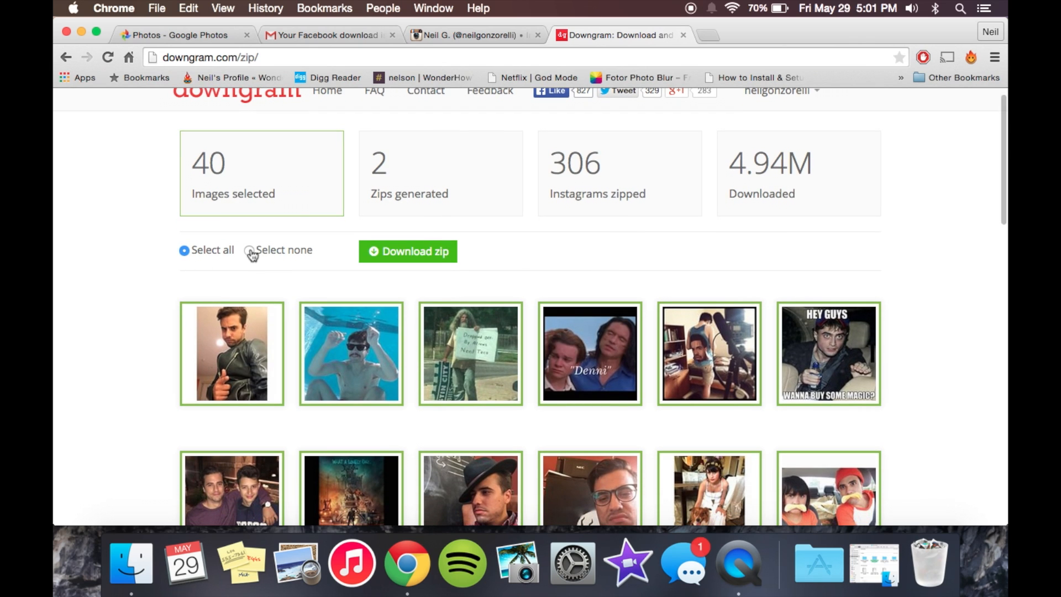
click(470, 353)
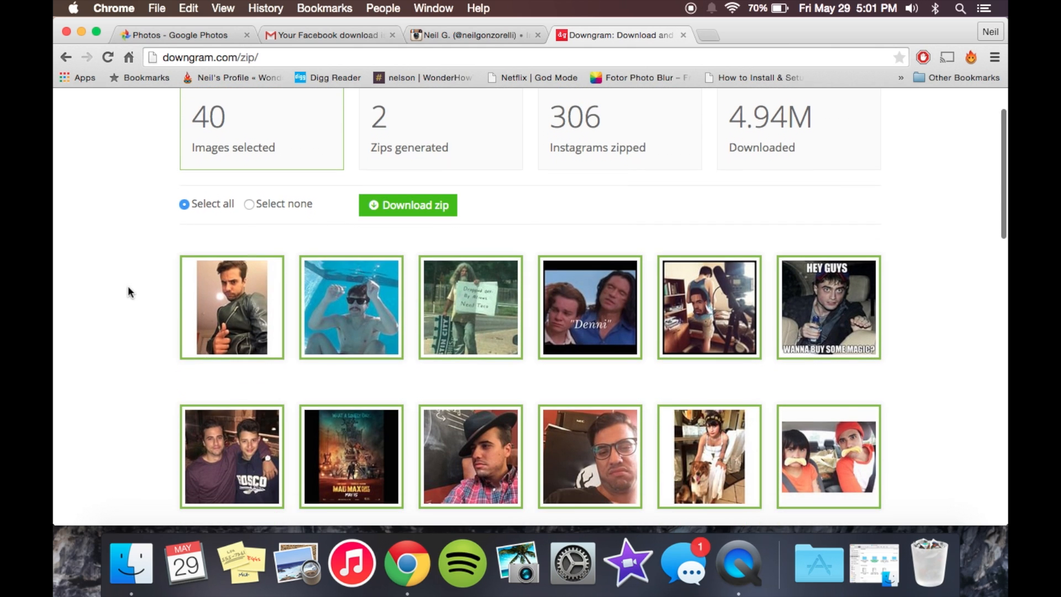
scroll(up, 3)
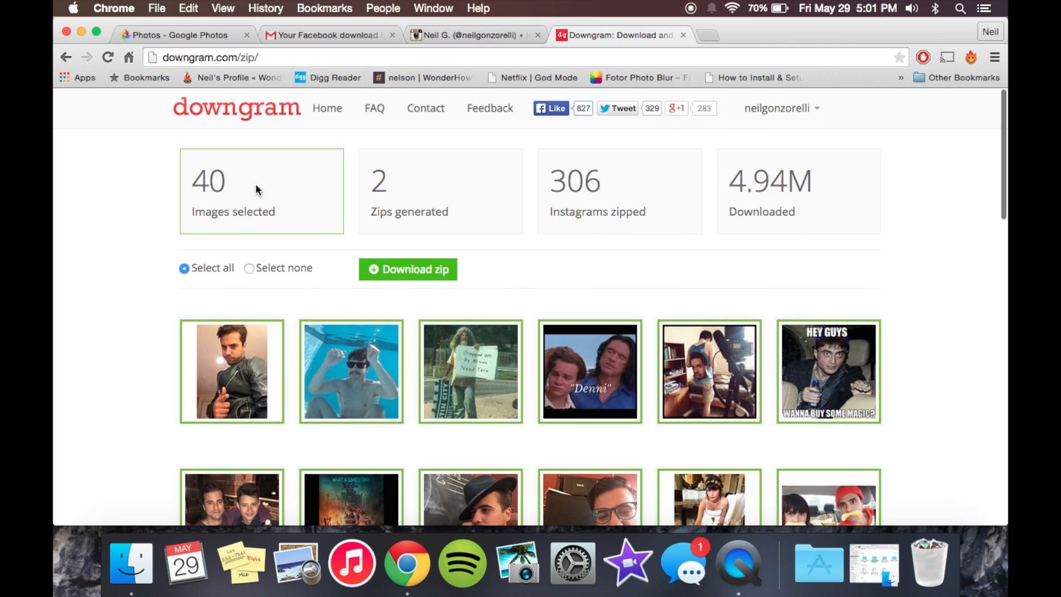
mouse_move(158, 252)
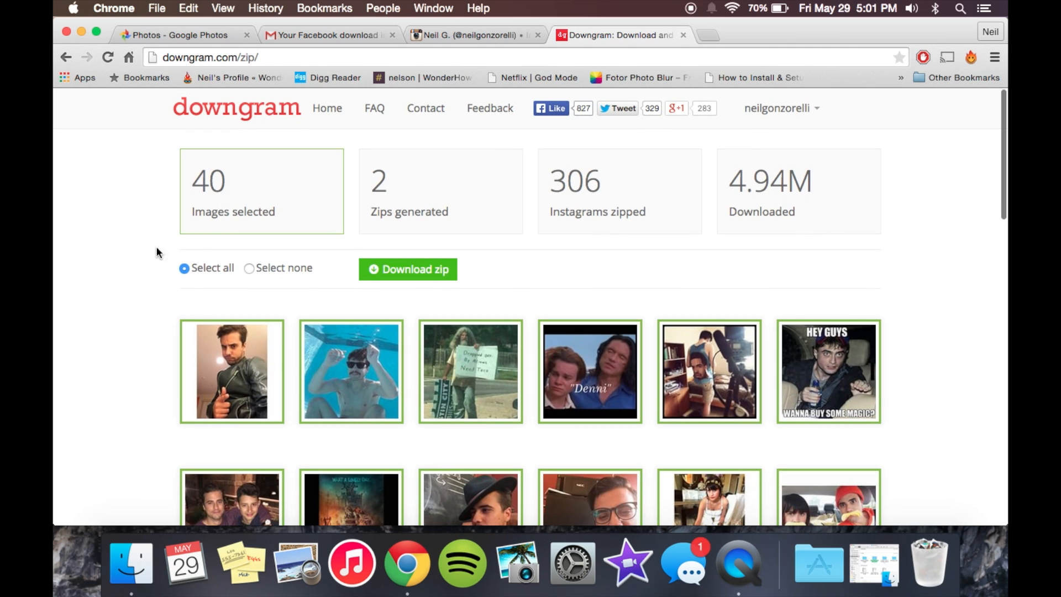
mouse_move(133, 238)
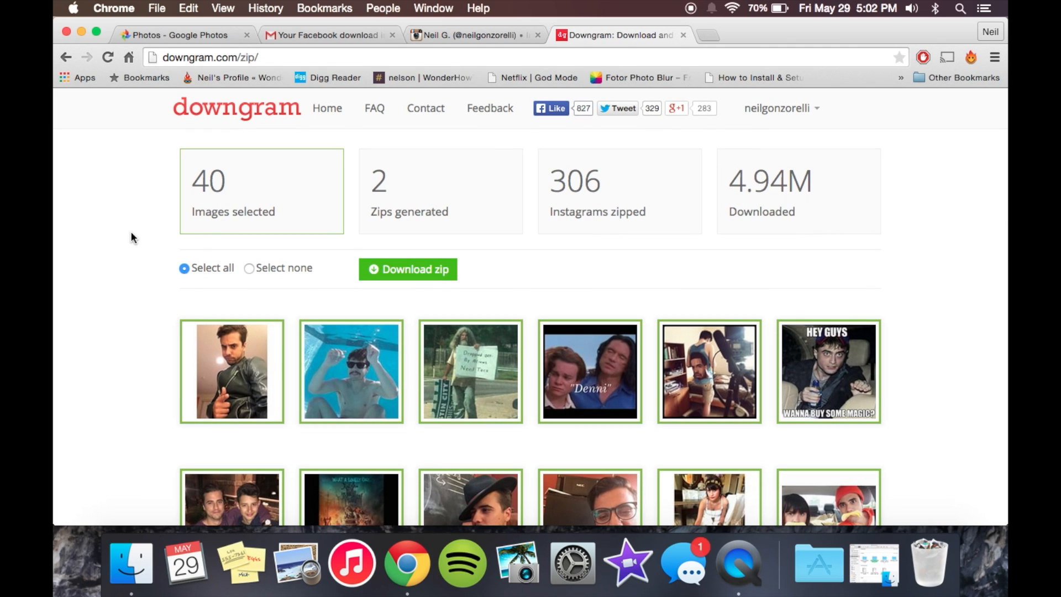
scroll(down, 3)
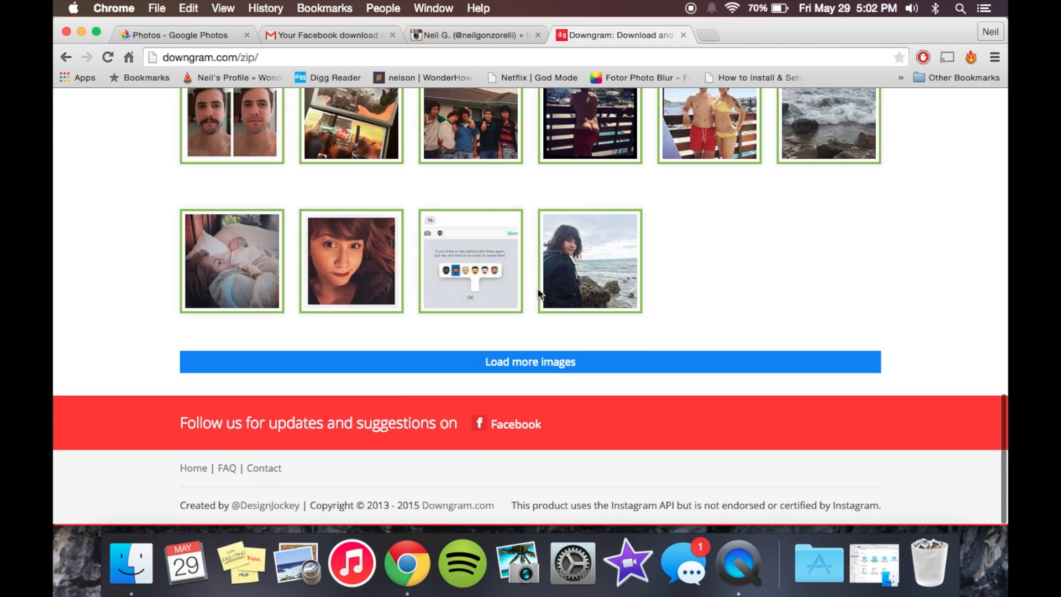
click(530, 362)
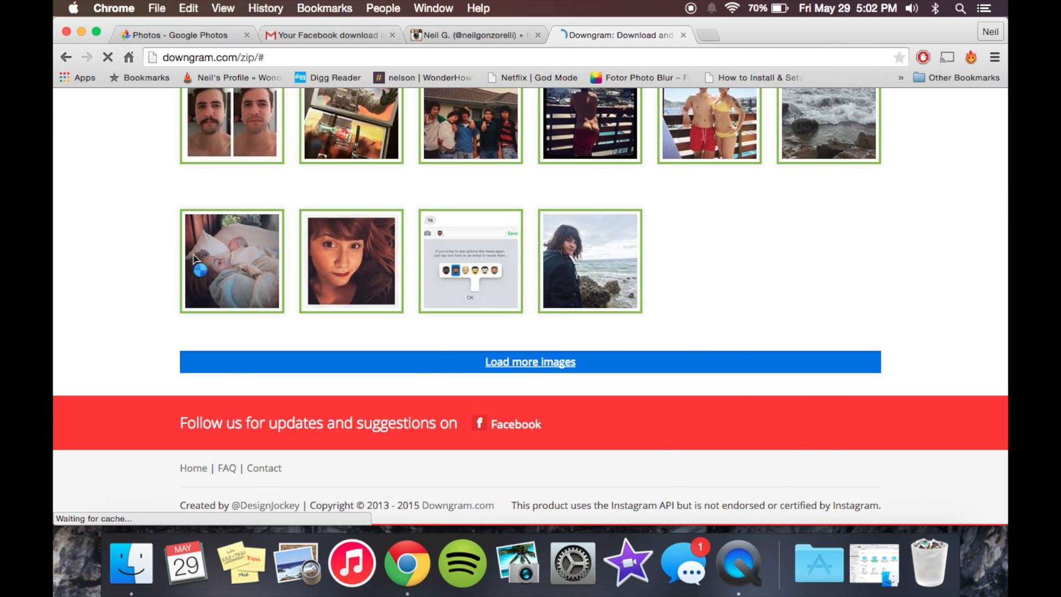
click(530, 361)
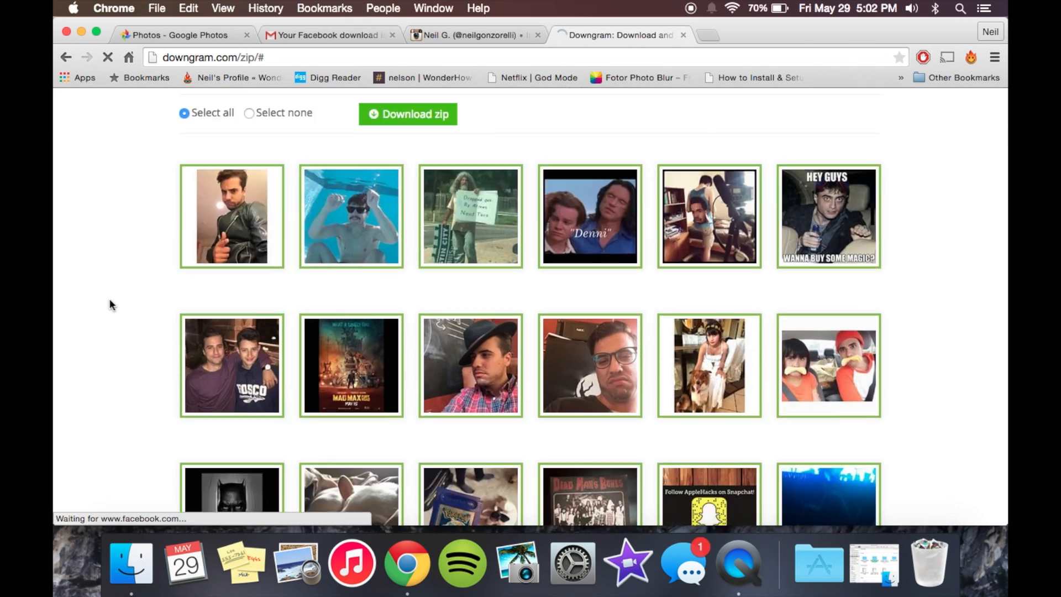
scroll(down, 3)
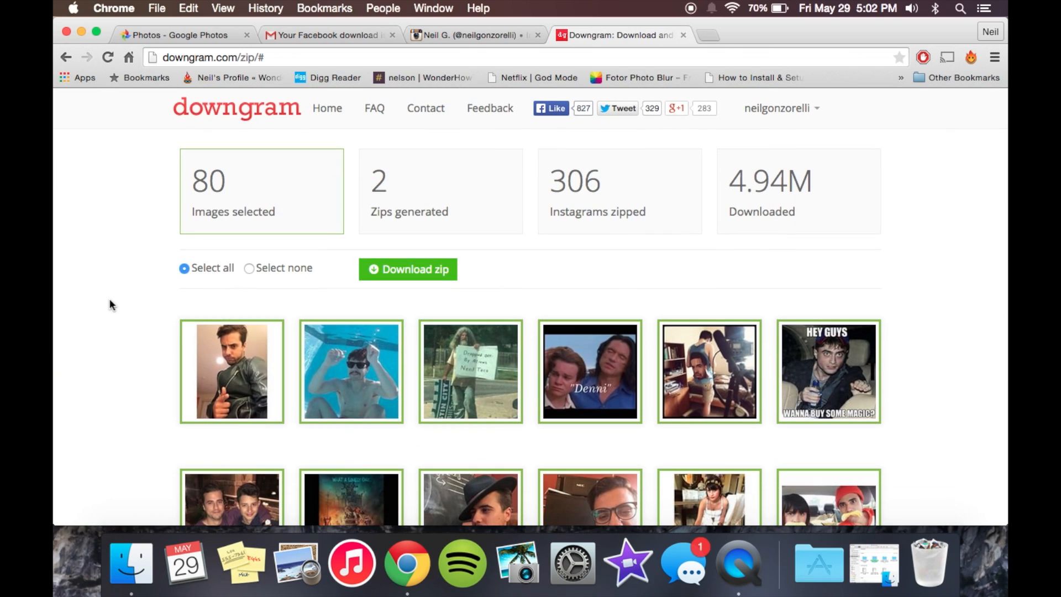
Deselect the first four thumbnails and download the remaining 76 photos as a zip.
click(469, 371)
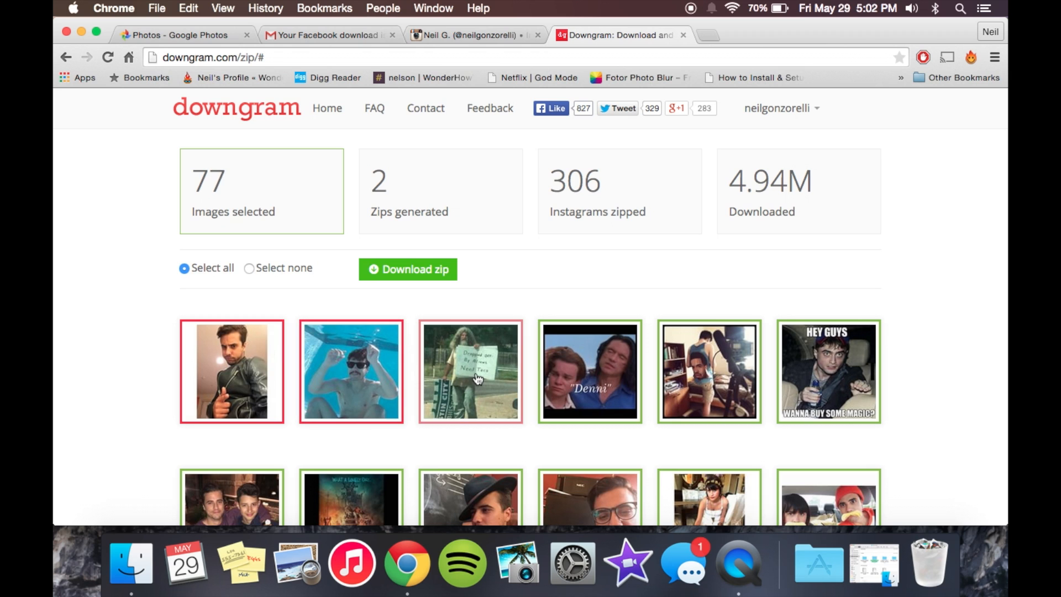
click(590, 371)
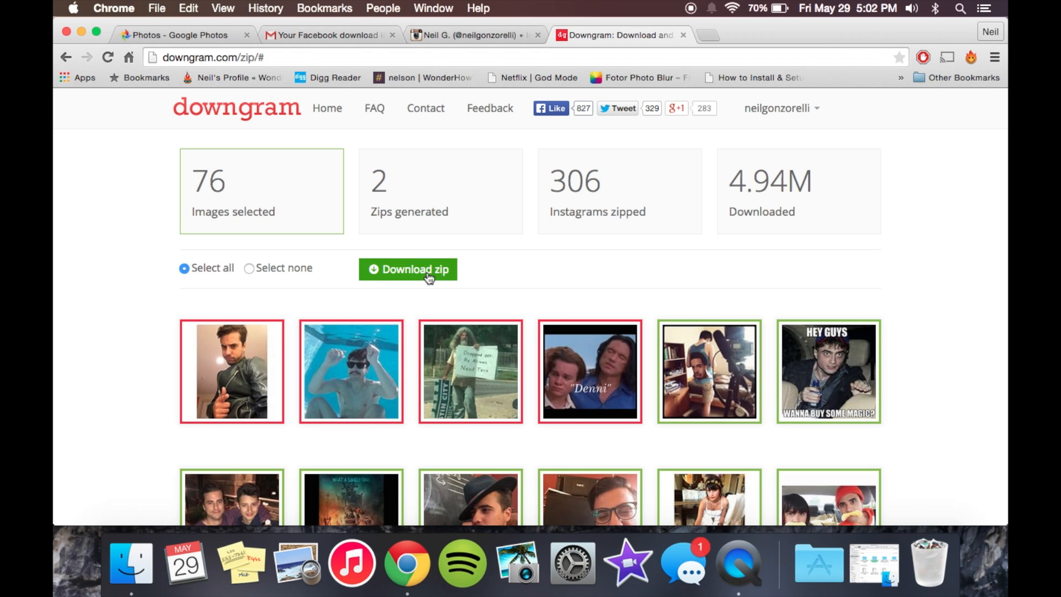
click(407, 268)
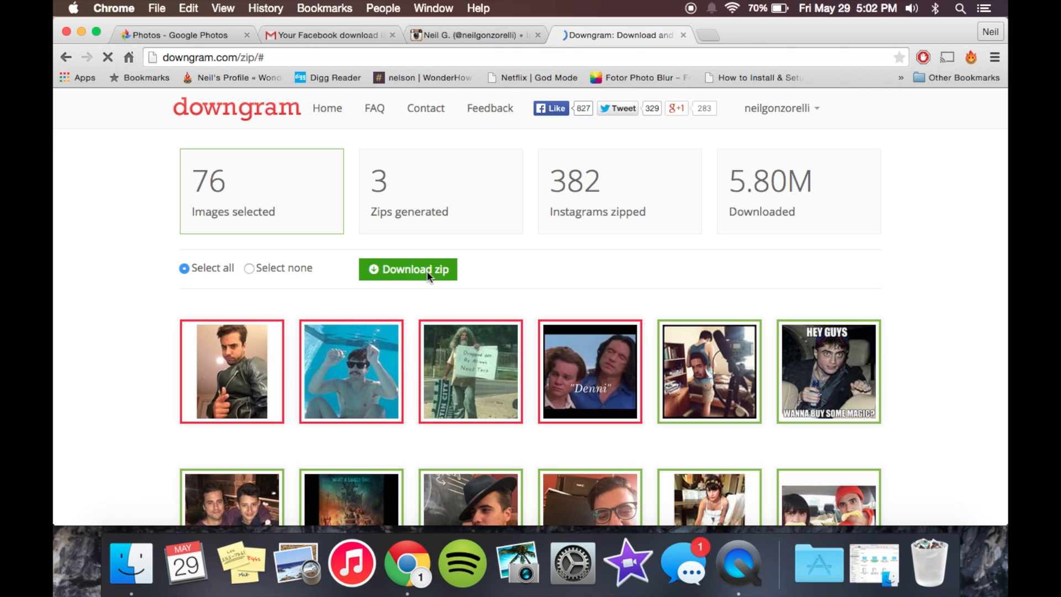
click(467, 34)
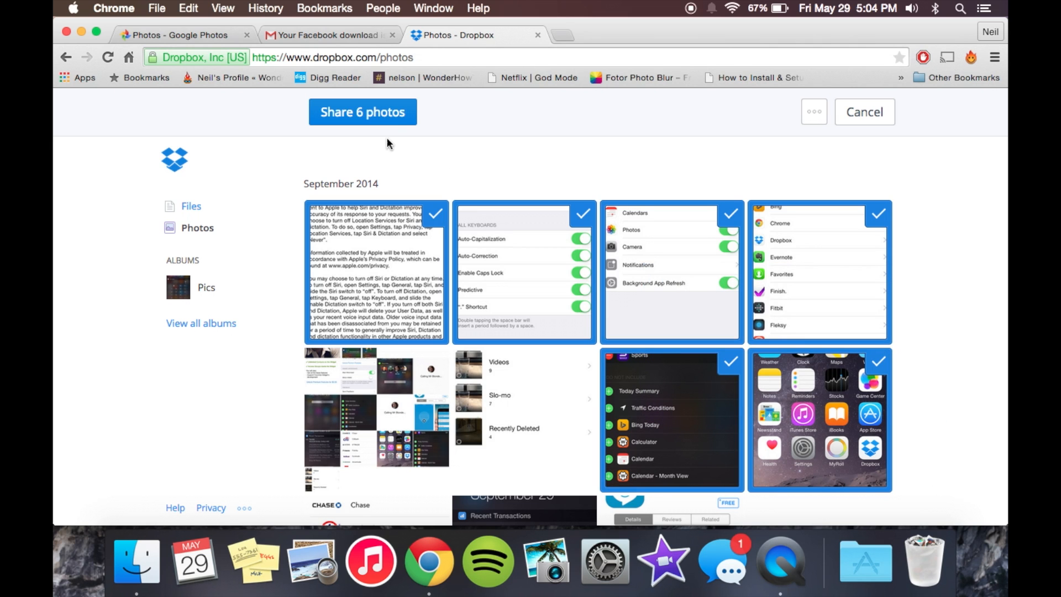
Get a share link for the six September 2014 Dropbox photos and download them.
click(363, 111)
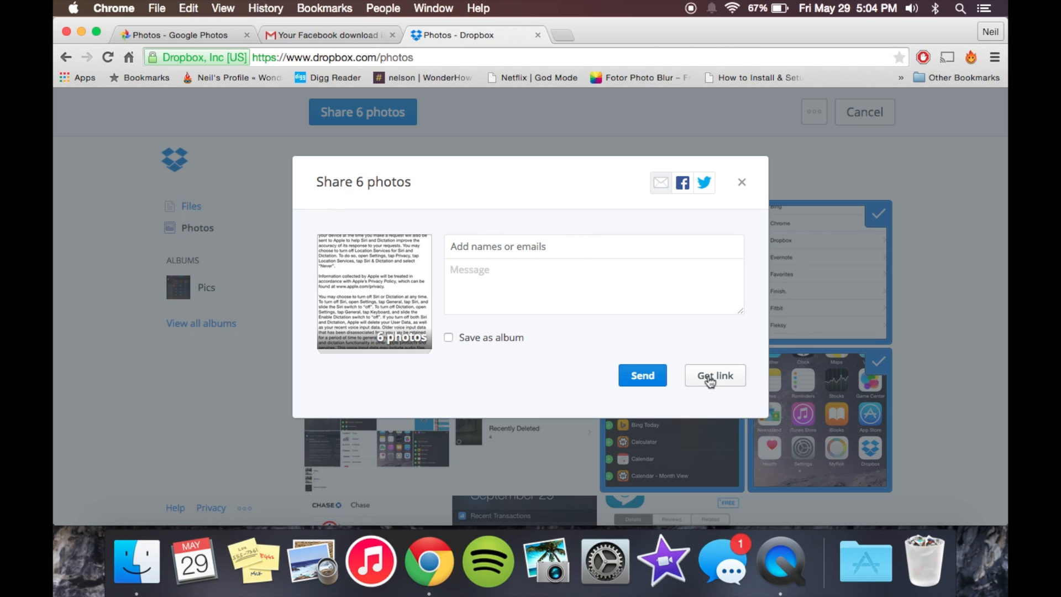
click(714, 376)
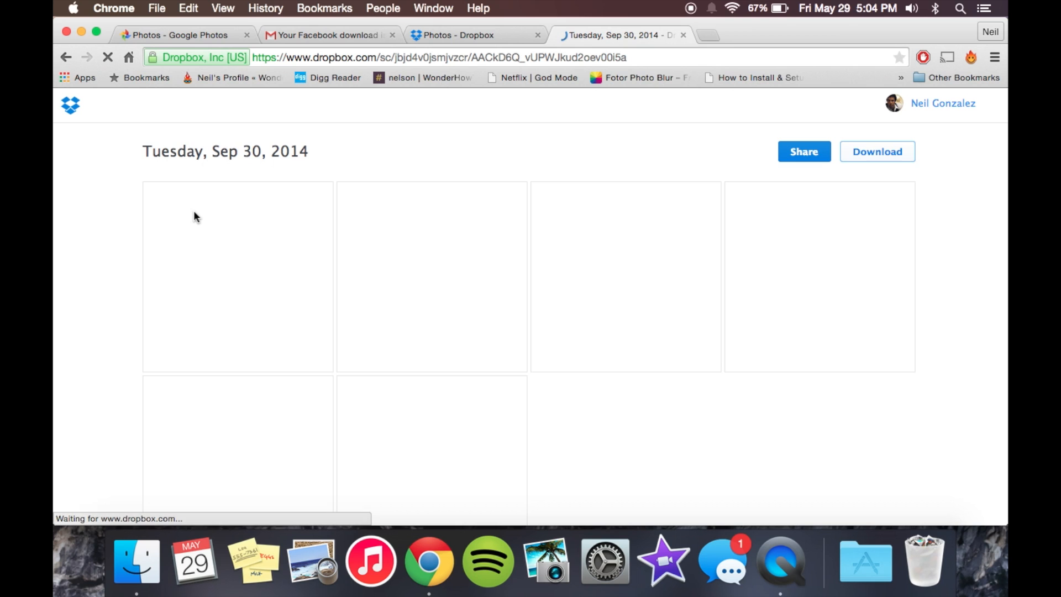
click(877, 152)
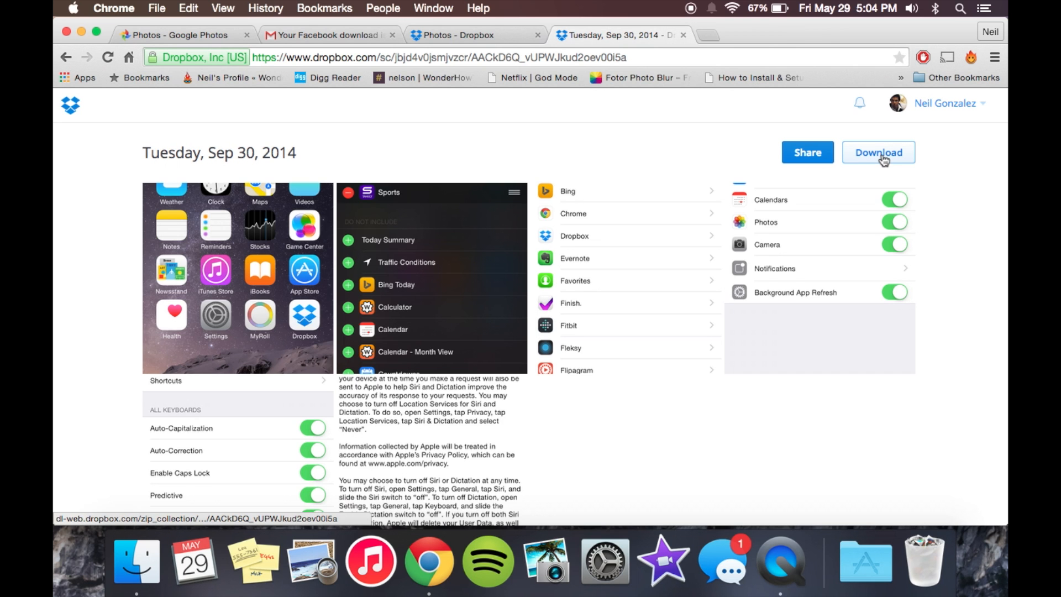
click(878, 153)
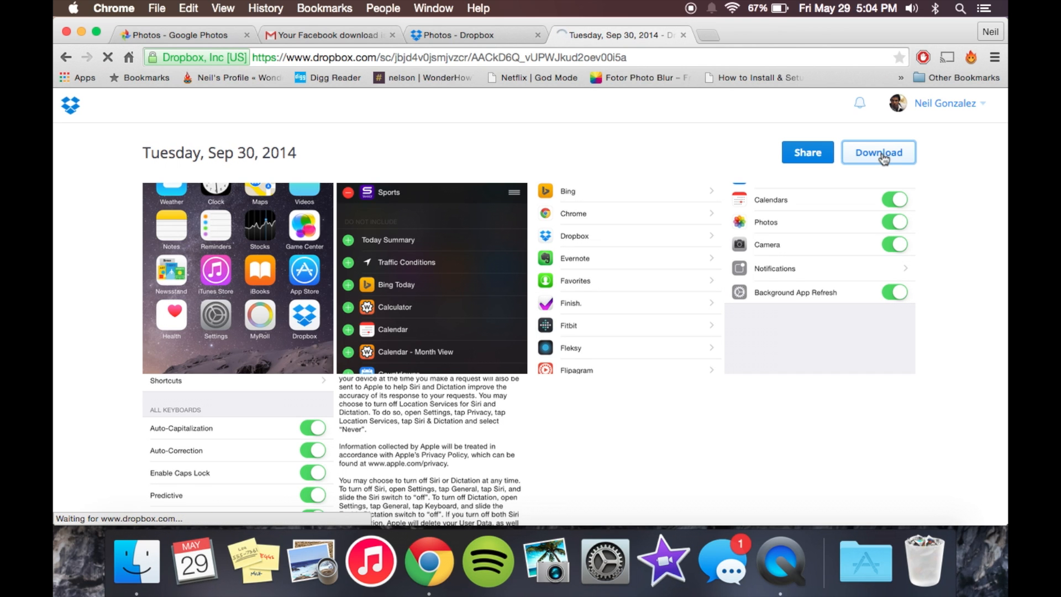
click(878, 153)
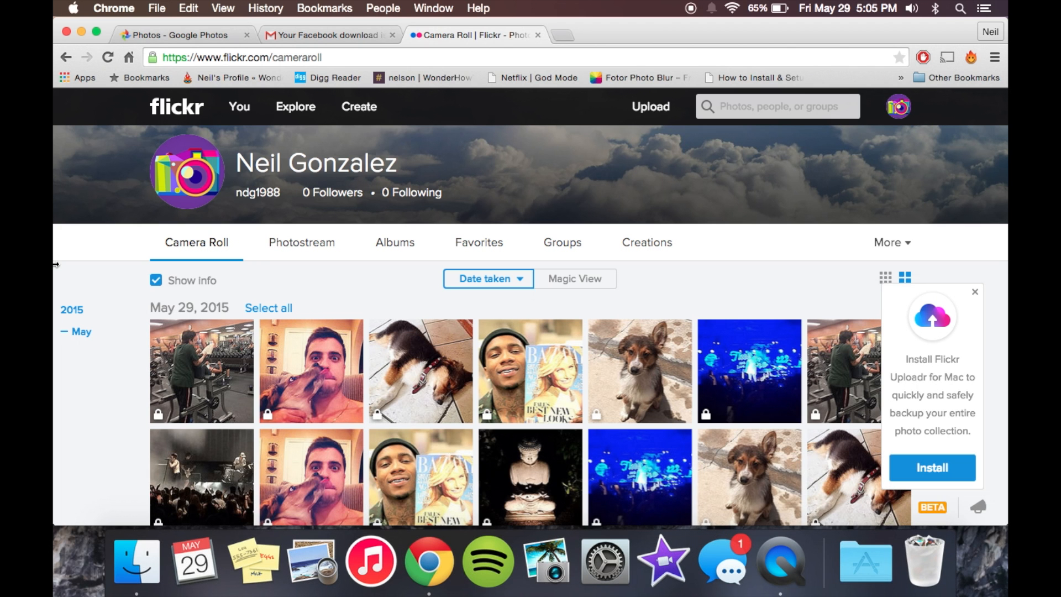
Download the five selected Flickr photos via Download, then Download zip.
scroll(down, 3)
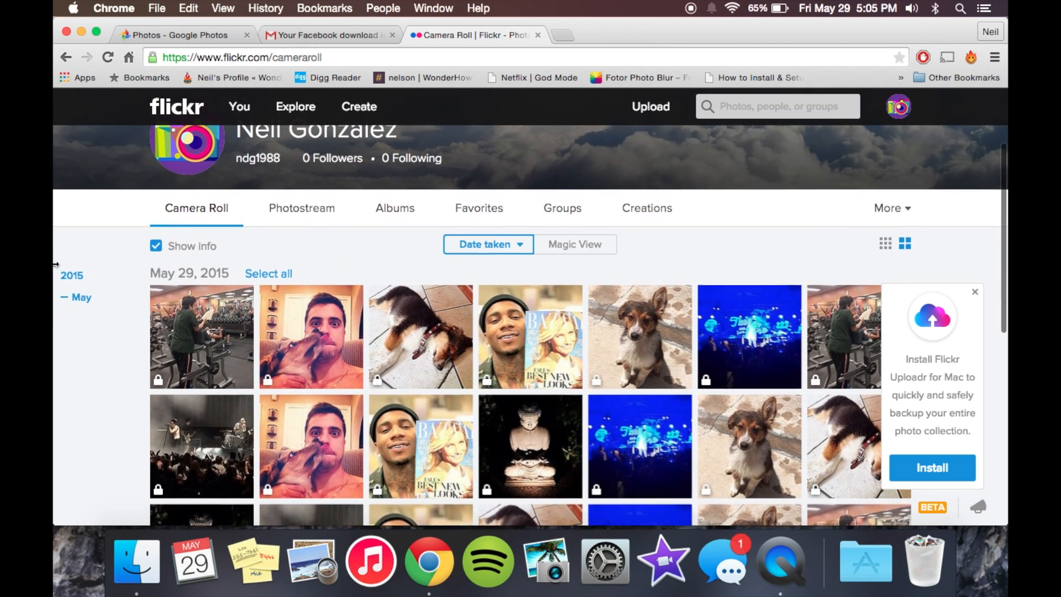
scroll(down, 3)
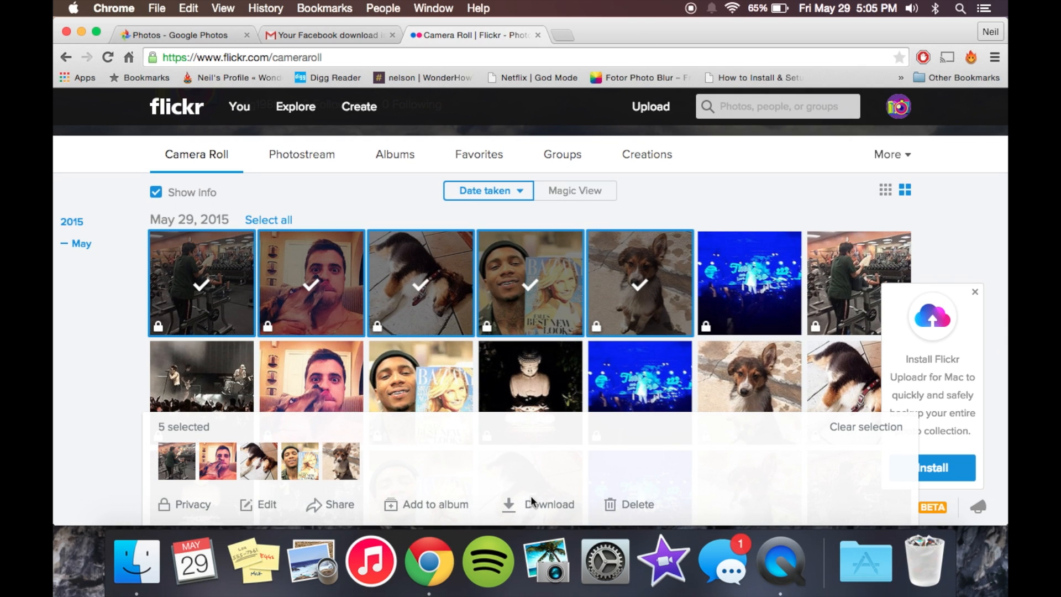
mouse_move(559, 509)
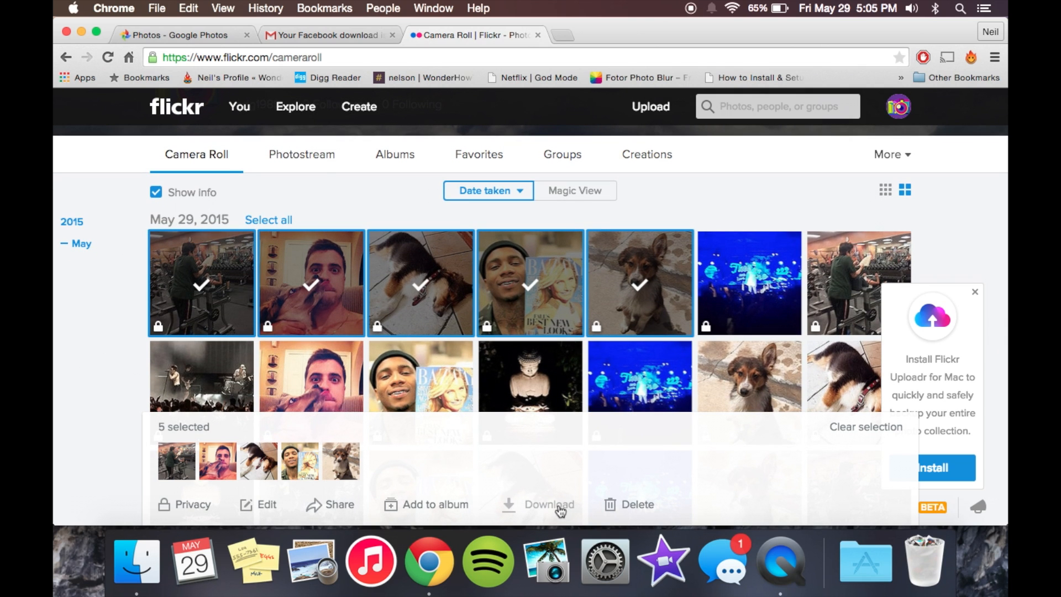
click(548, 504)
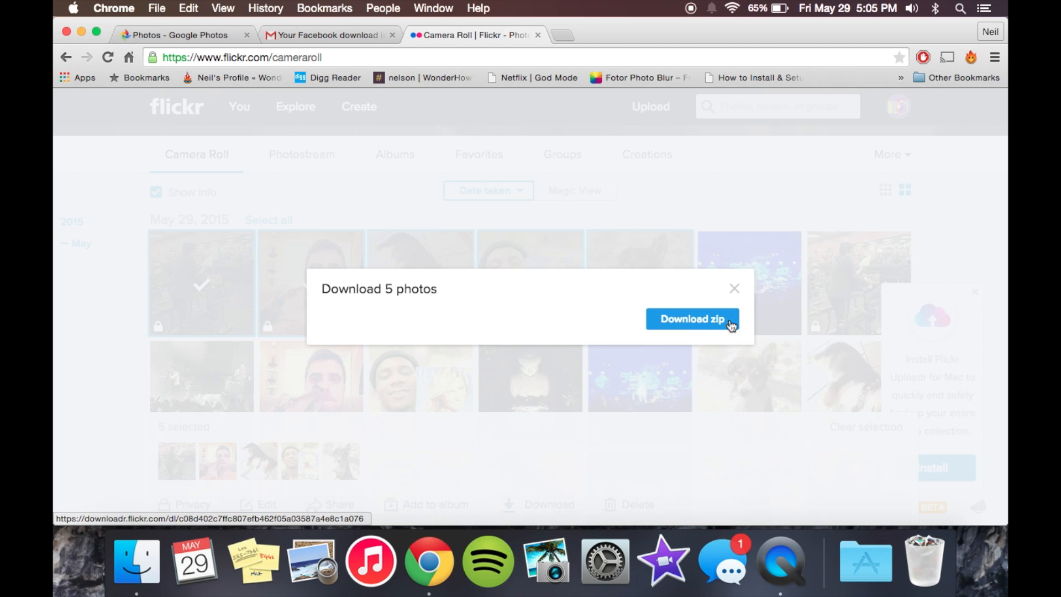
click(691, 319)
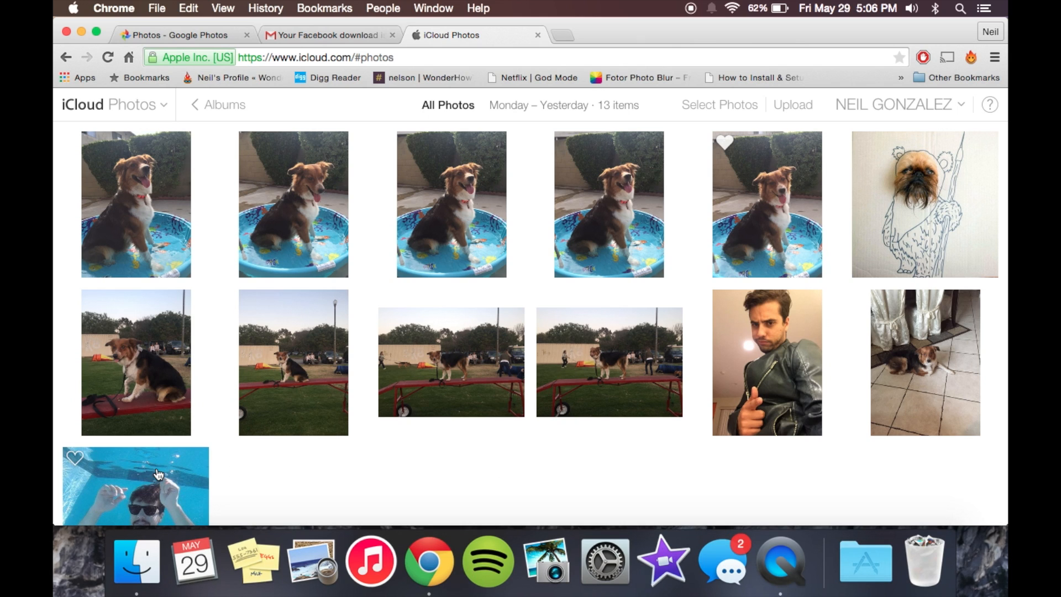
Select the first dog-in-pool photo and the dog drawing, and download both.
click(718, 105)
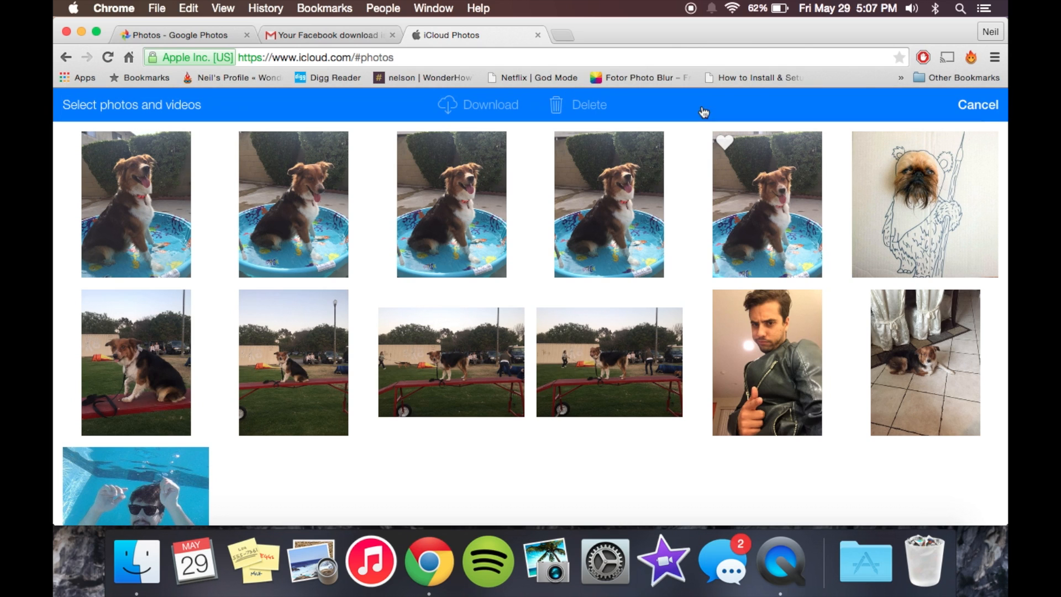
mouse_move(208, 240)
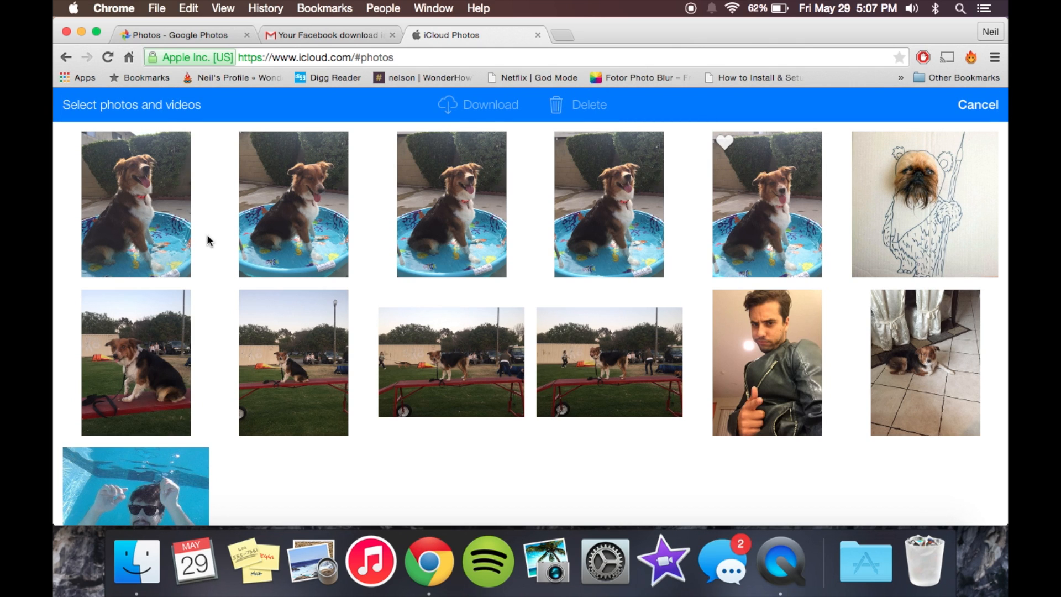
click(135, 204)
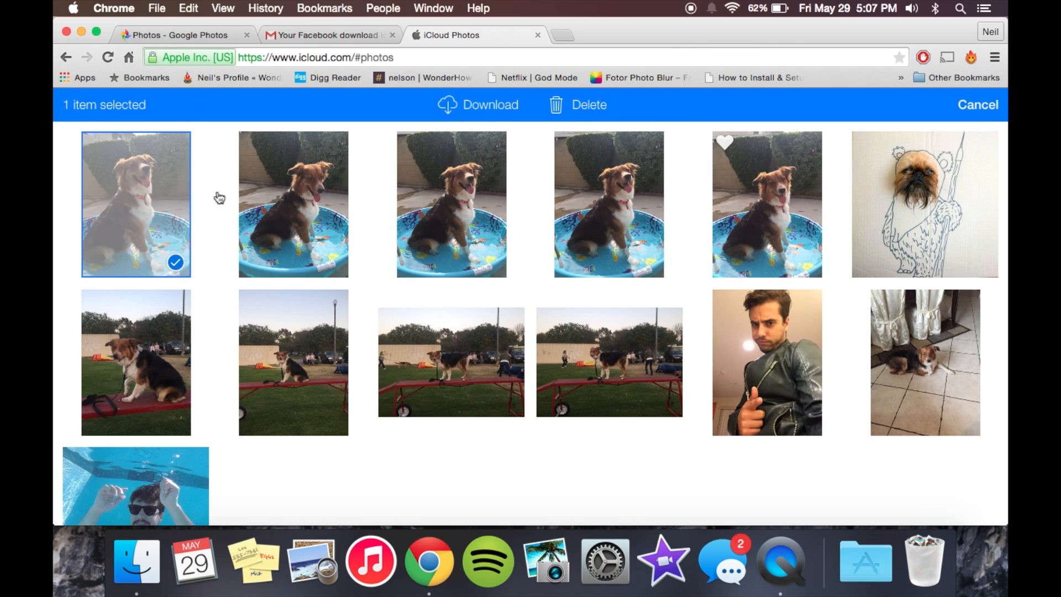
click(609, 204)
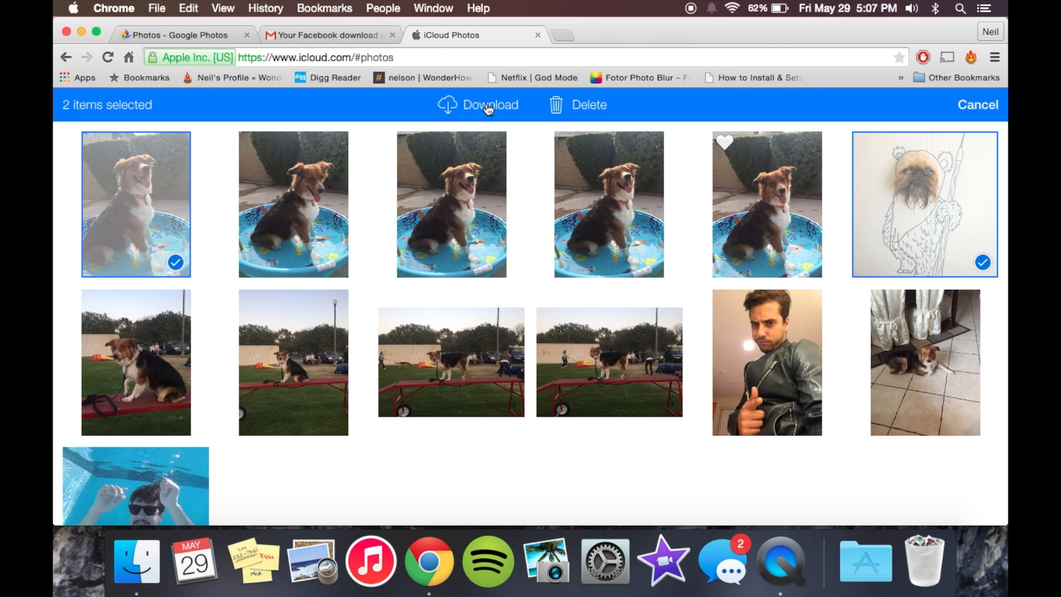
click(489, 105)
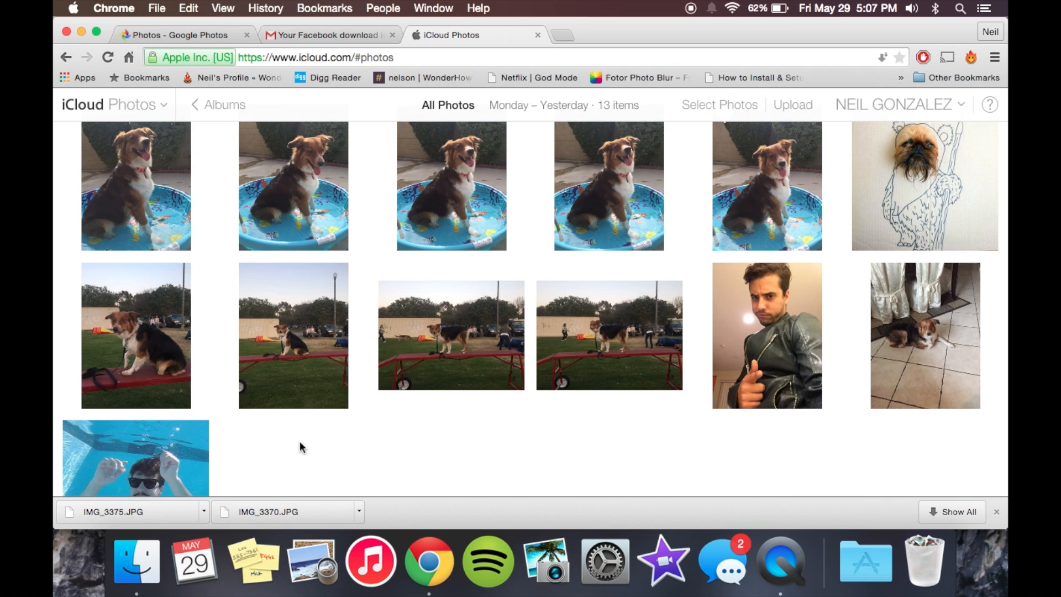
click(179, 35)
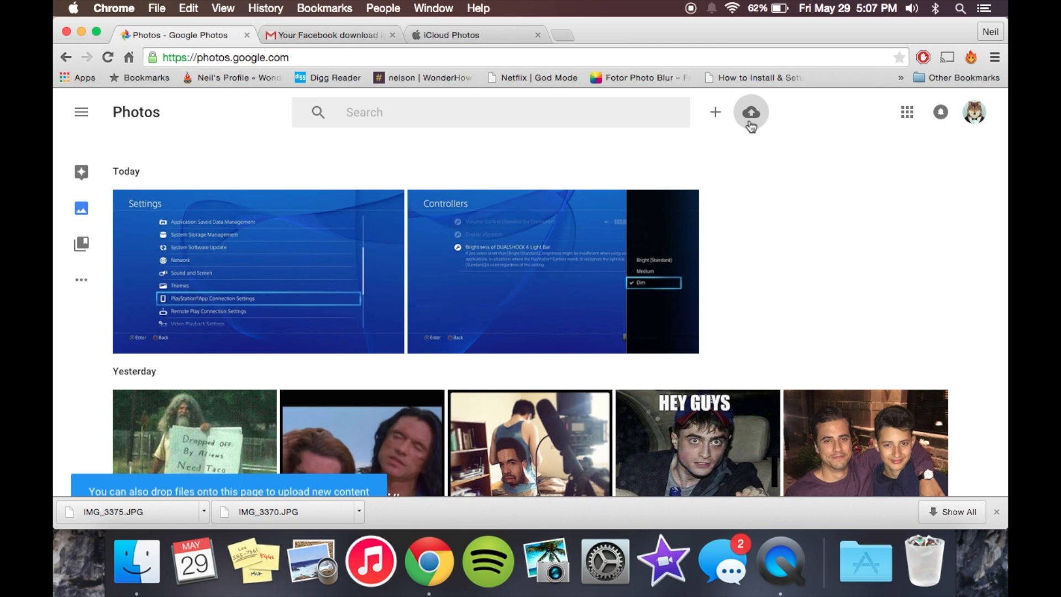
click(750, 111)
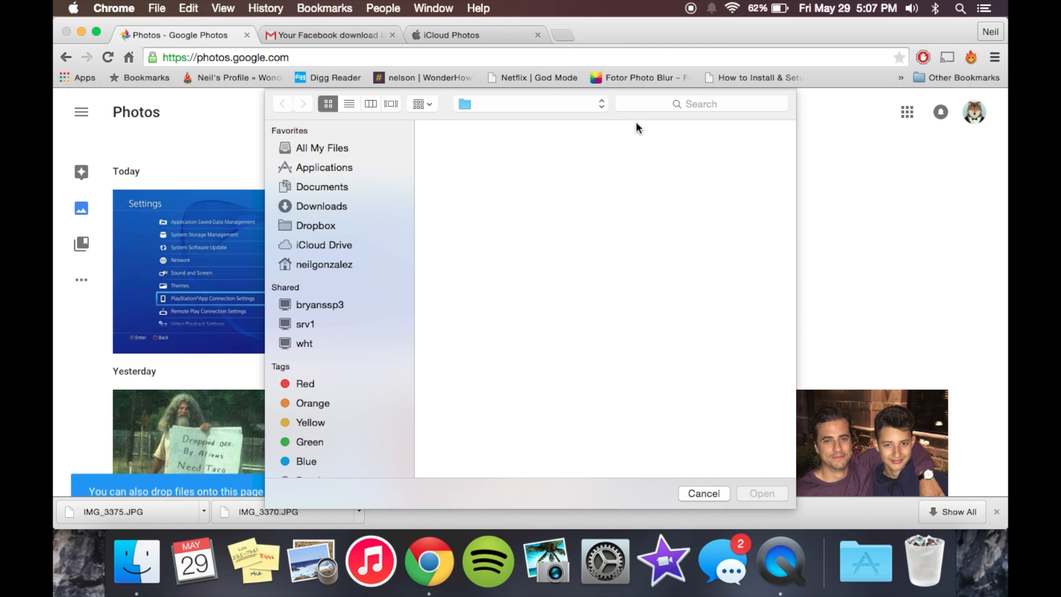
click(321, 205)
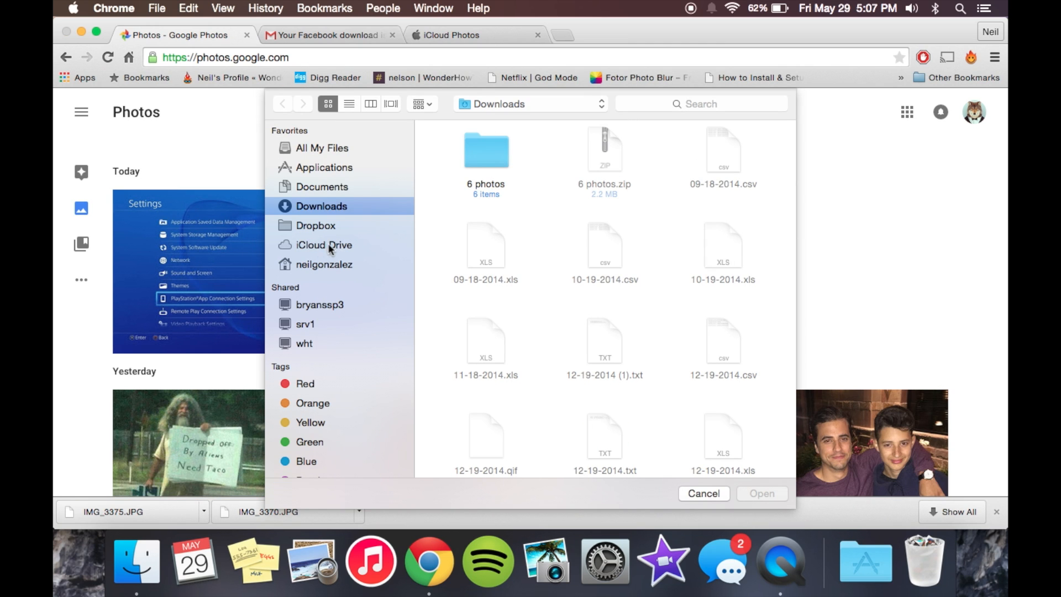
mouse_move(329, 249)
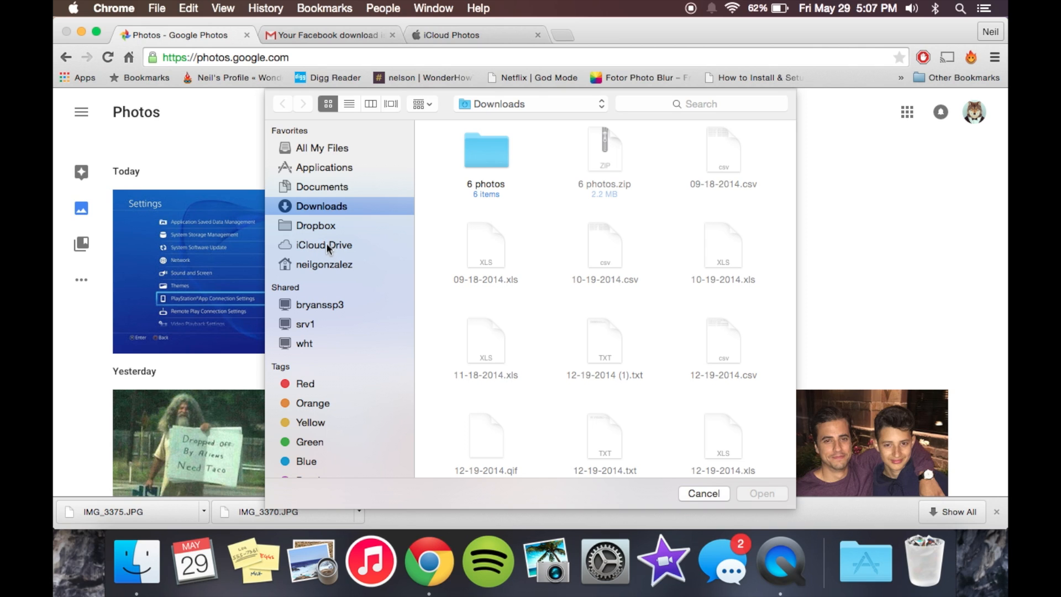
mouse_move(326, 250)
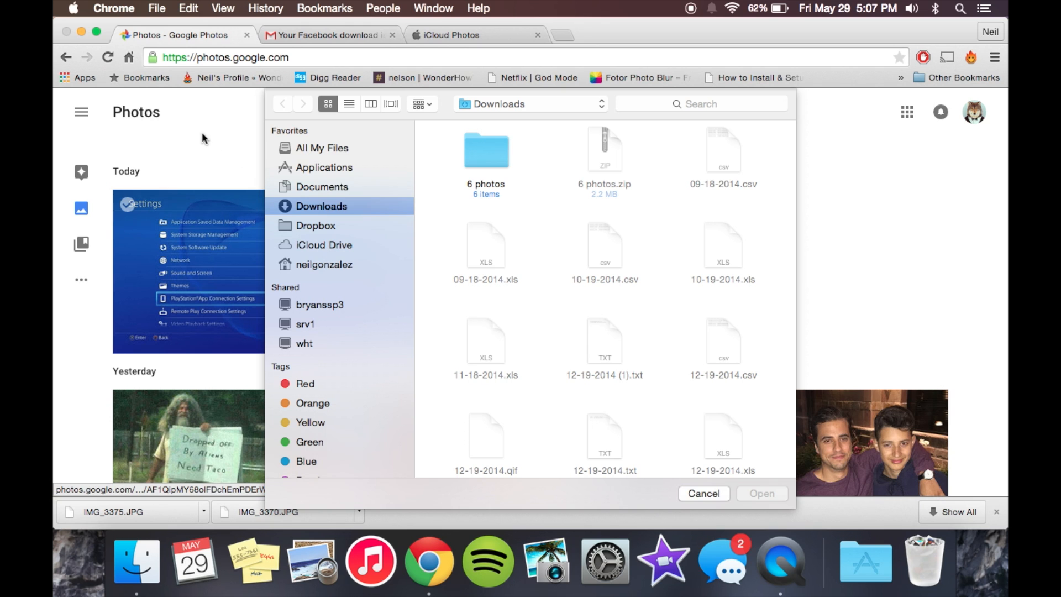
click(703, 494)
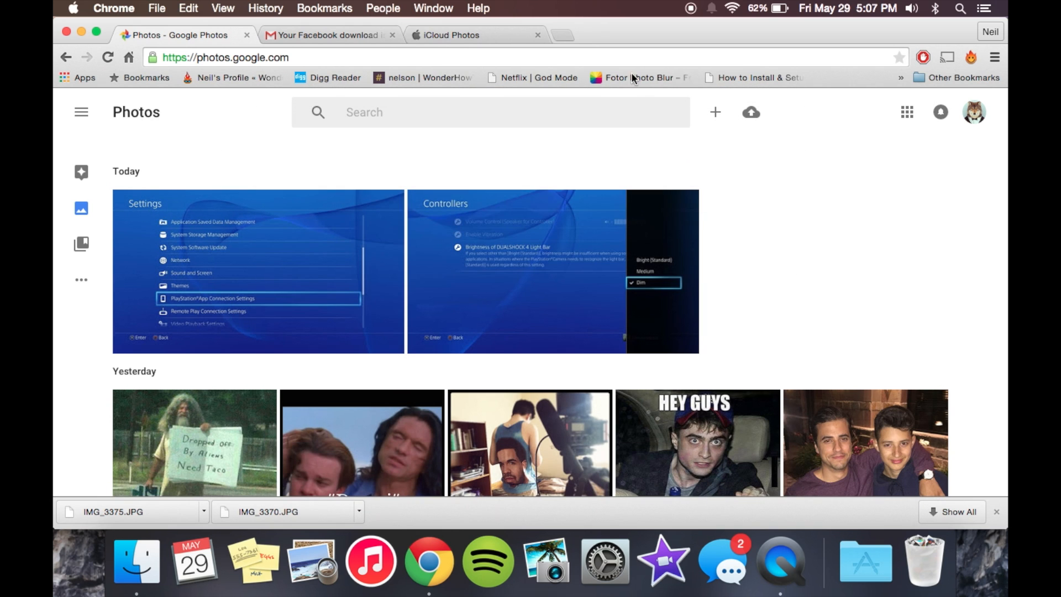
mouse_move(439, 61)
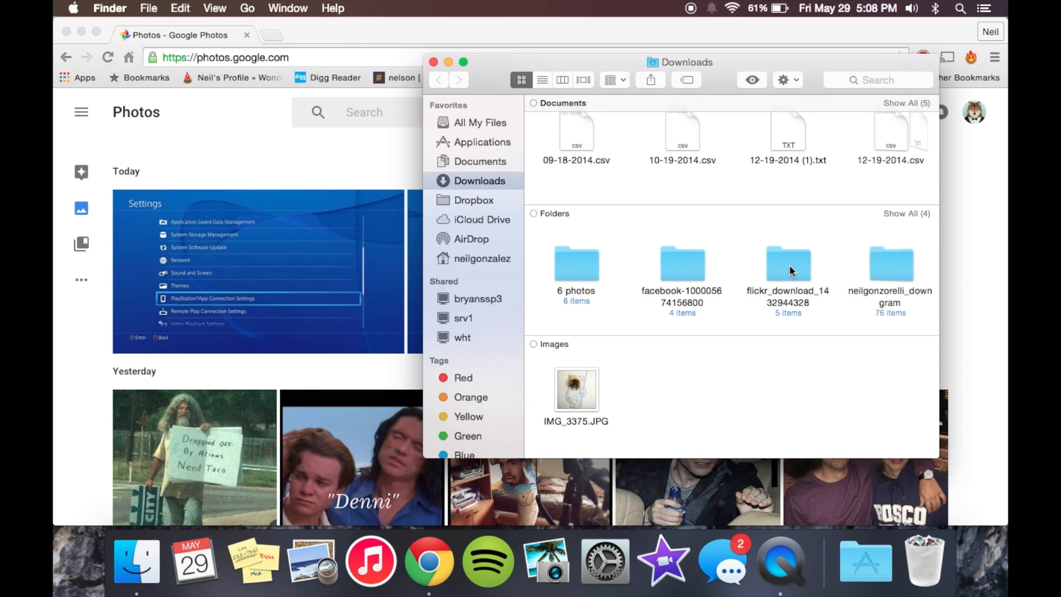
mouse_move(790, 270)
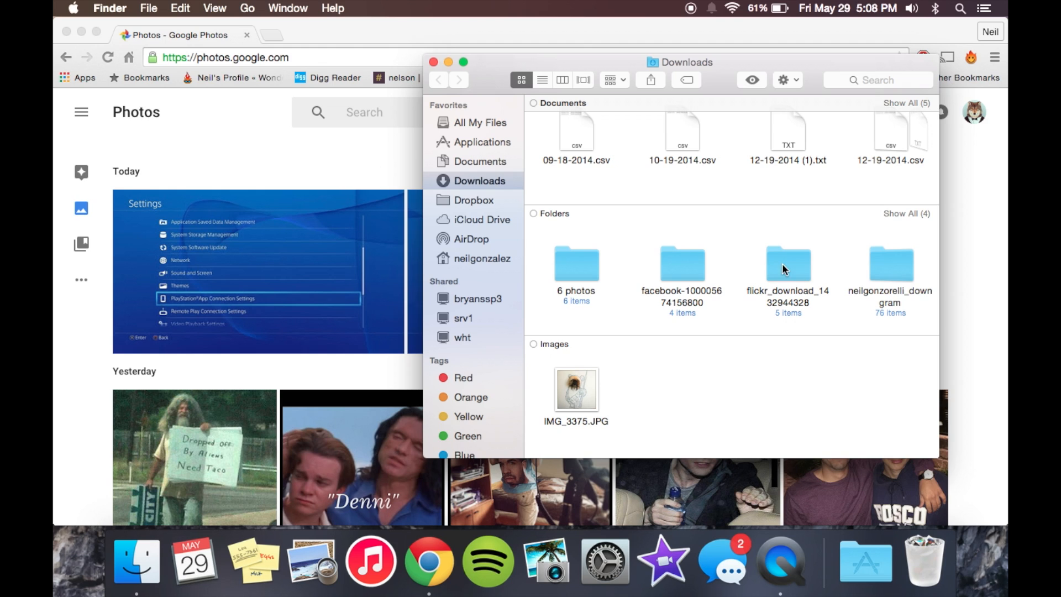
mouse_move(739, 275)
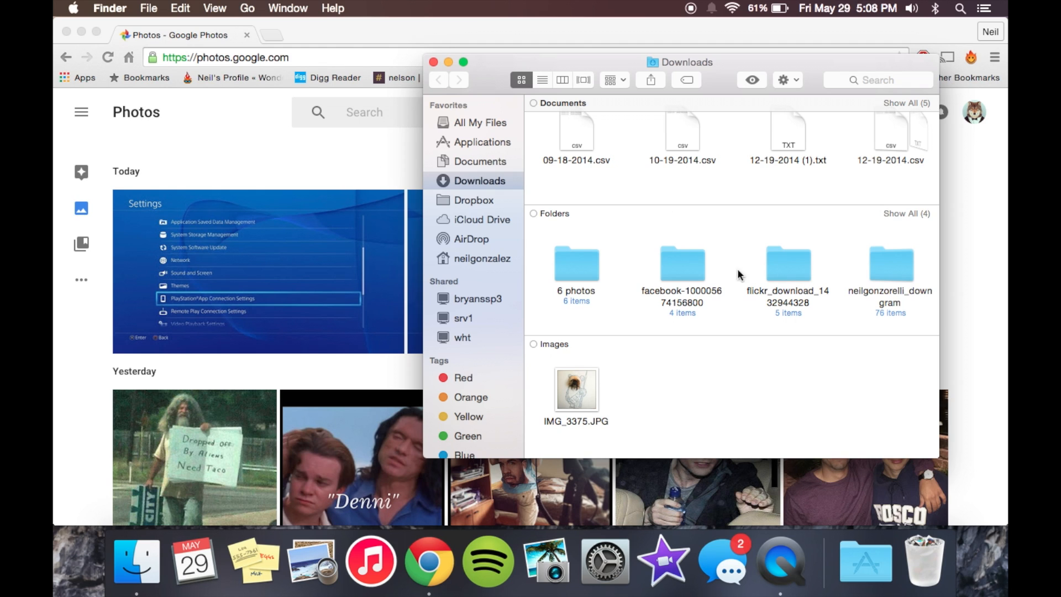
mouse_move(691, 269)
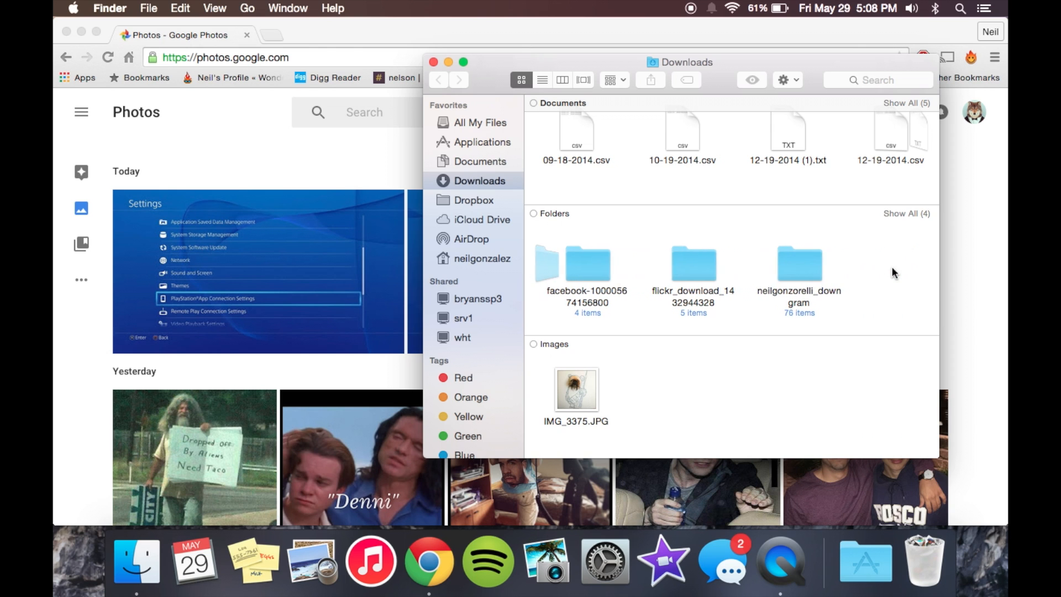
Open a downloaded photo folder in Finder's Downloads window.
double_click(799, 264)
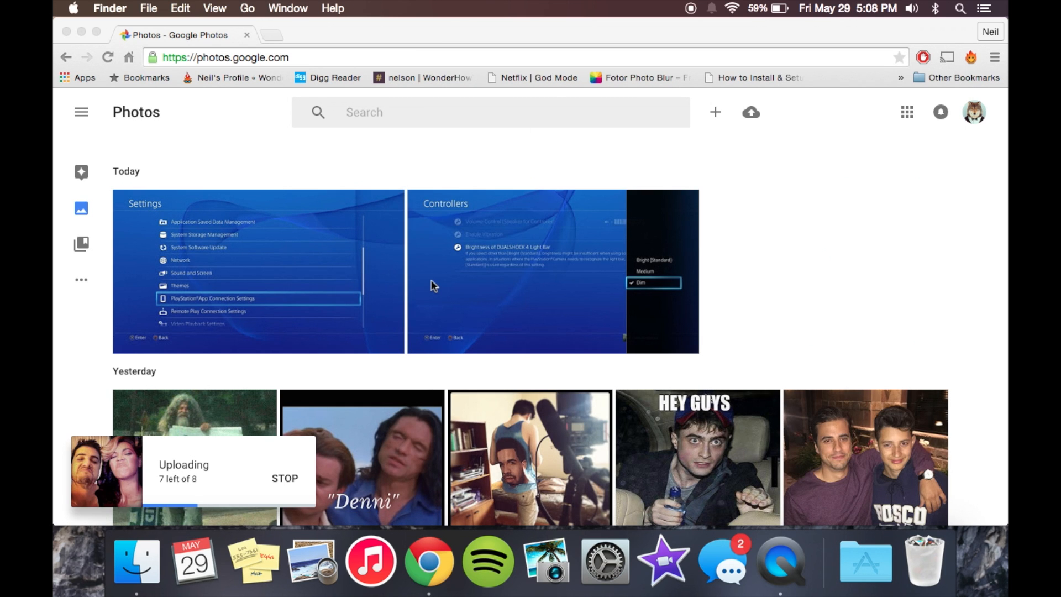
Scroll the Google Photos library to older May 2015 photos while the upload counts down.
scroll(down, 3)
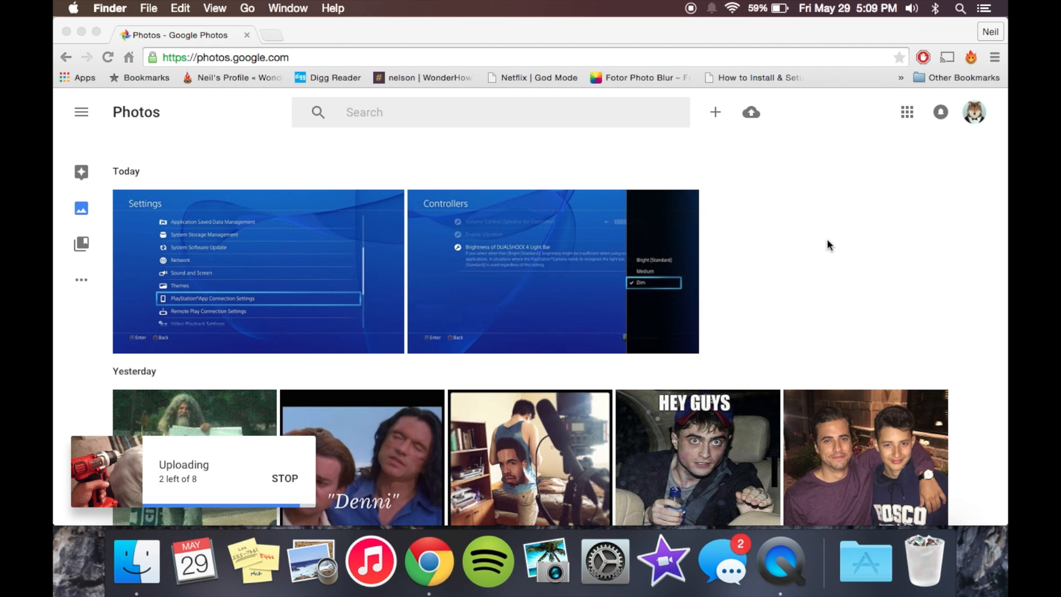
scroll(down, 3)
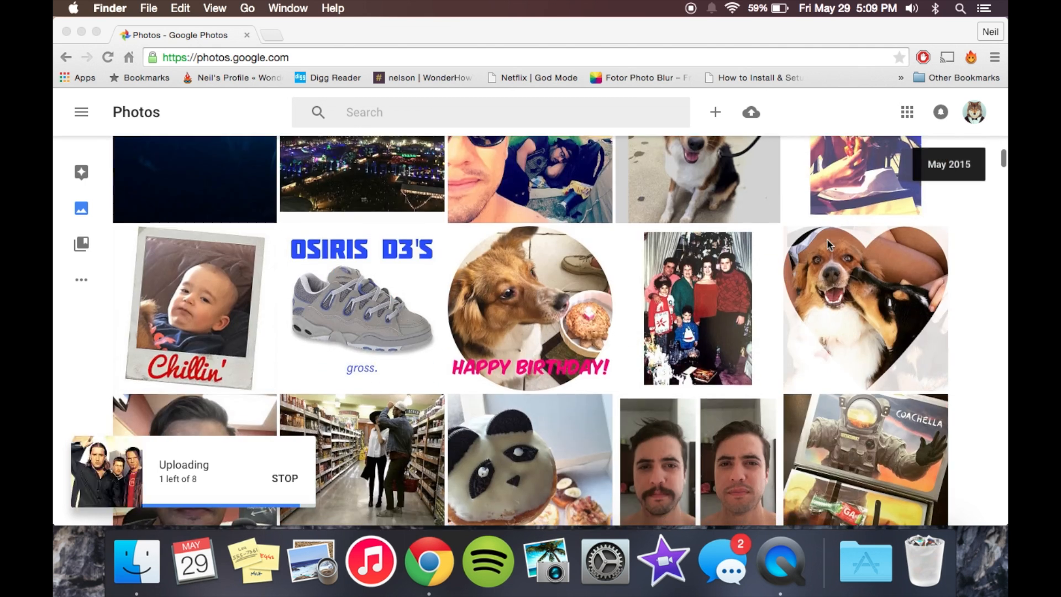